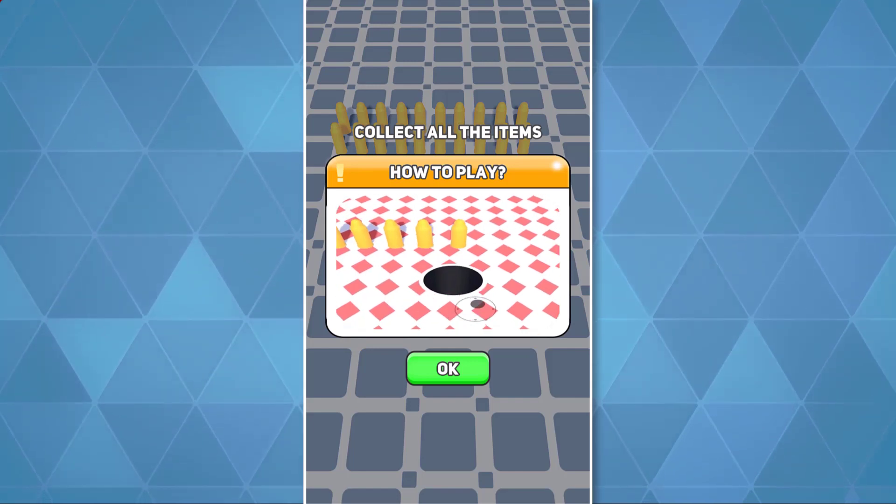
Check the Recorder package in the Package Manager's Unity registry list, then close it
left_click(447, 369)
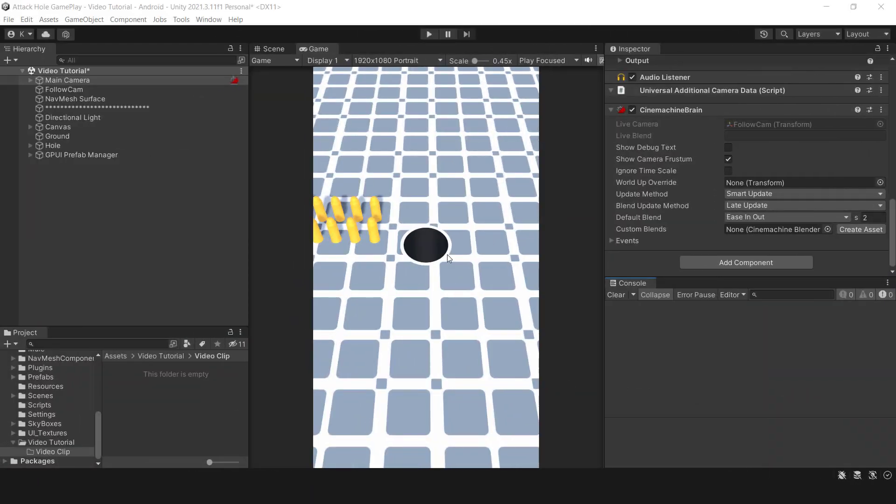
left_click(428, 34)
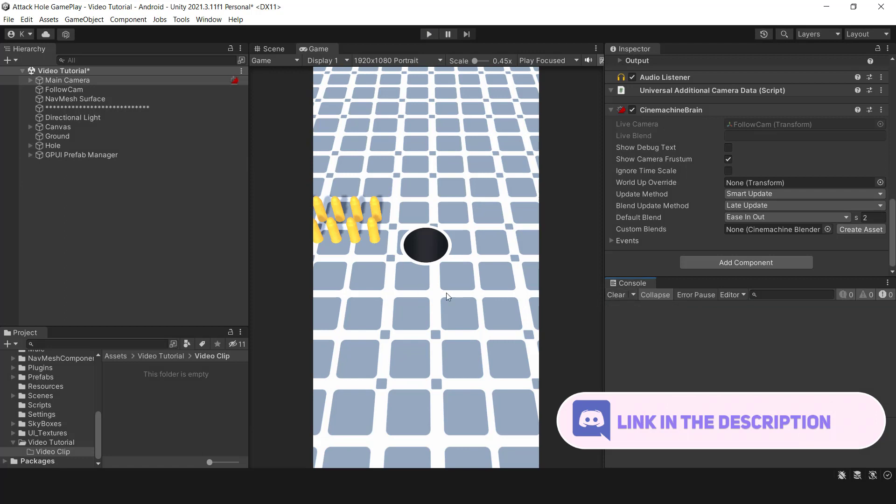
mouse_move(463, 269)
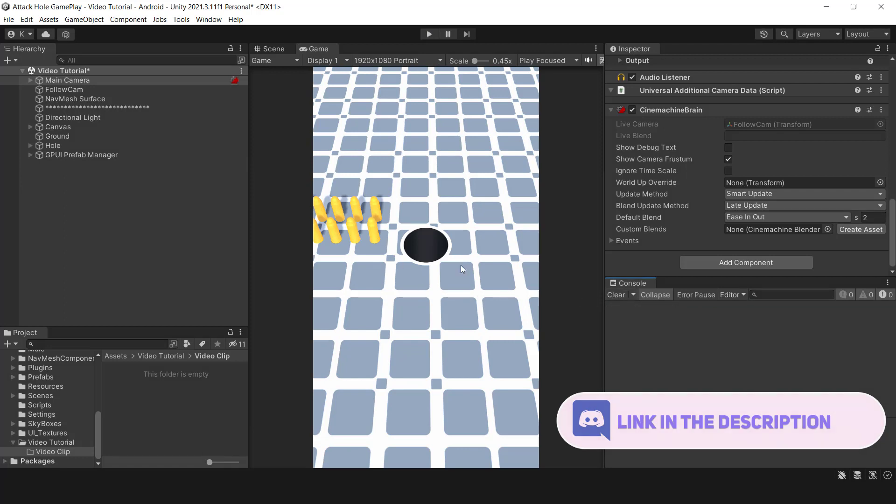
left_click(208, 19)
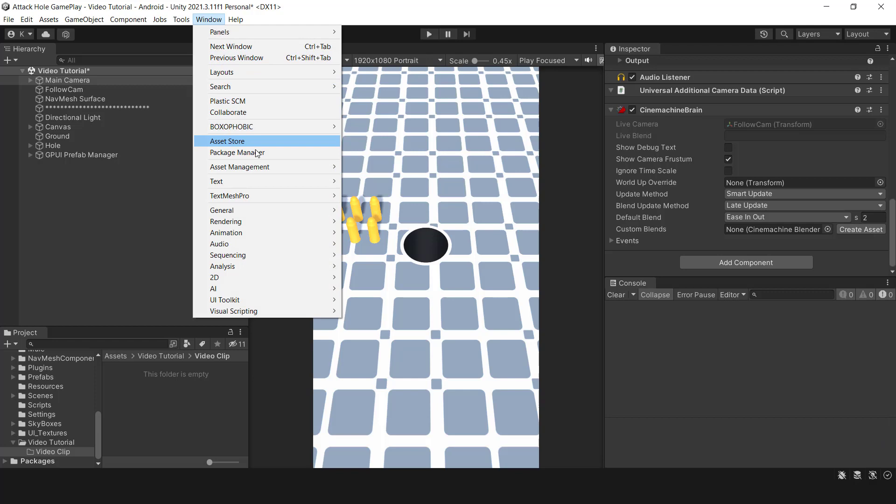
left_click(237, 153)
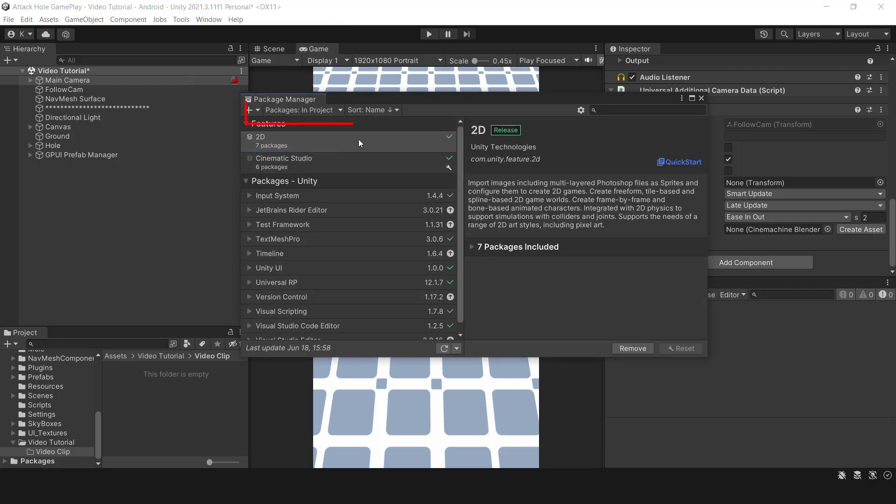
left_click(302, 109)
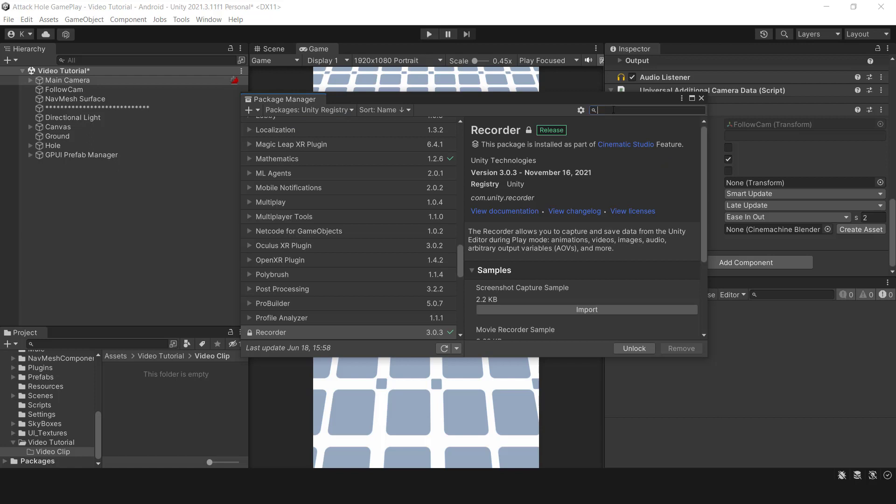
double_click(495, 130)
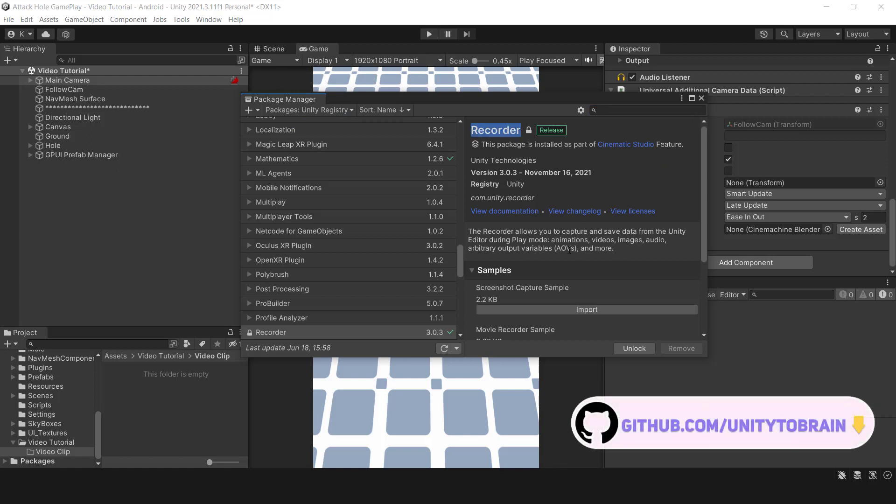
mouse_move(692, 127)
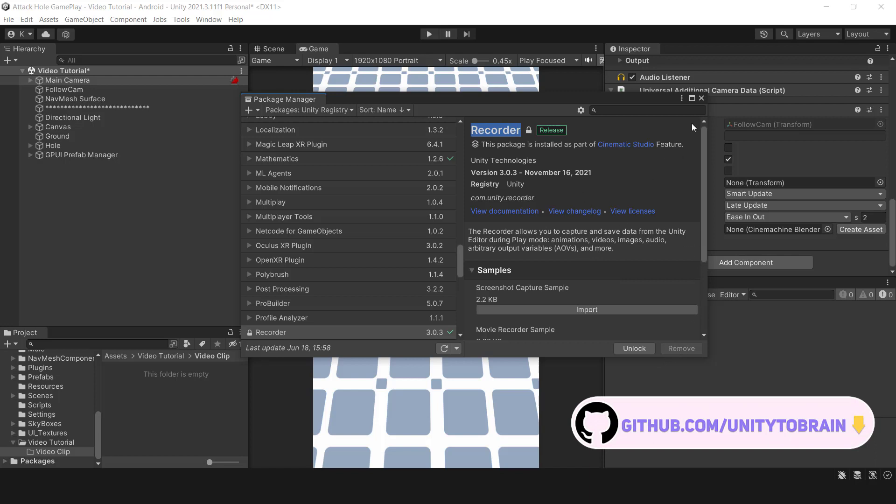
left_click(701, 97)
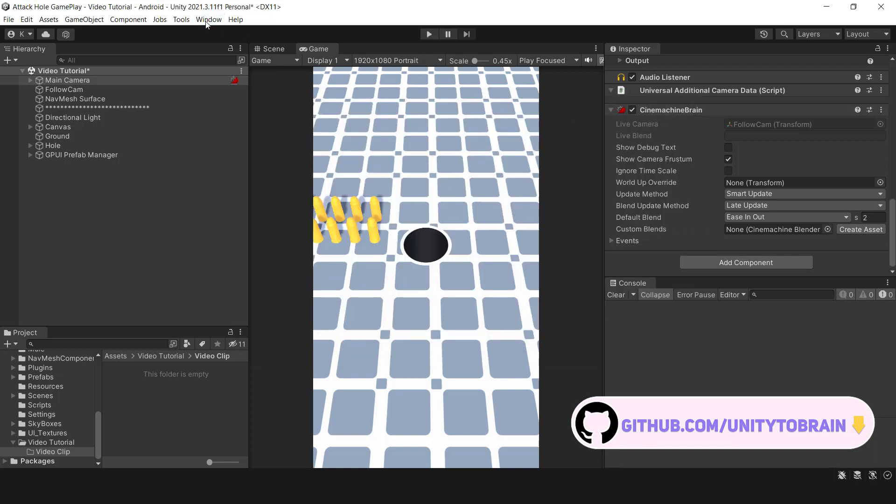
Add a Movie recorder in the Recorder window, capturing the Game View at Match Window Size
left_click(210, 19)
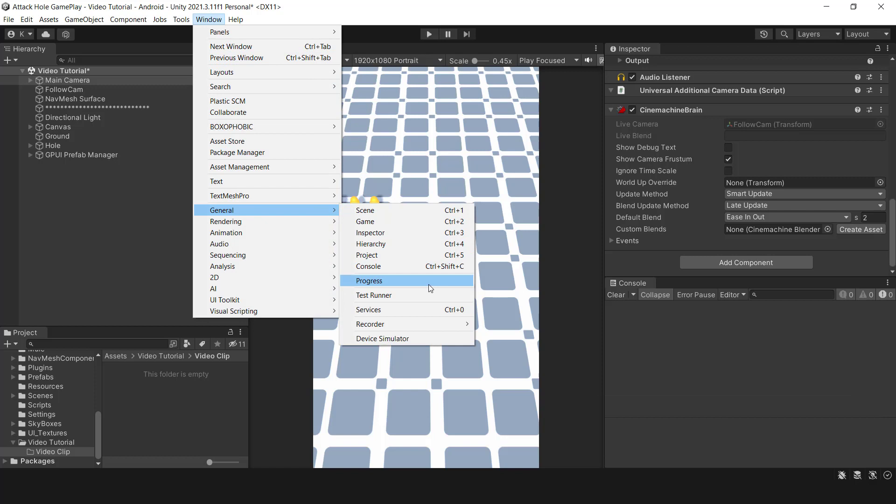
left_click(371, 324)
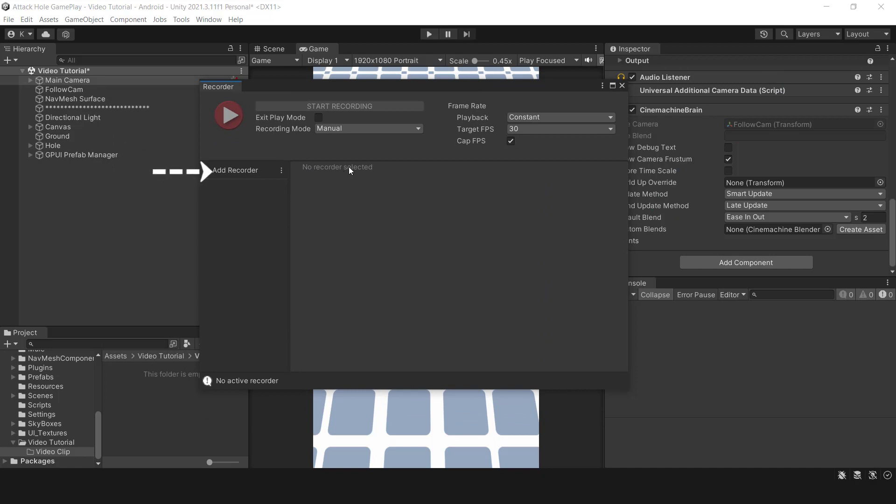
left_click(234, 170)
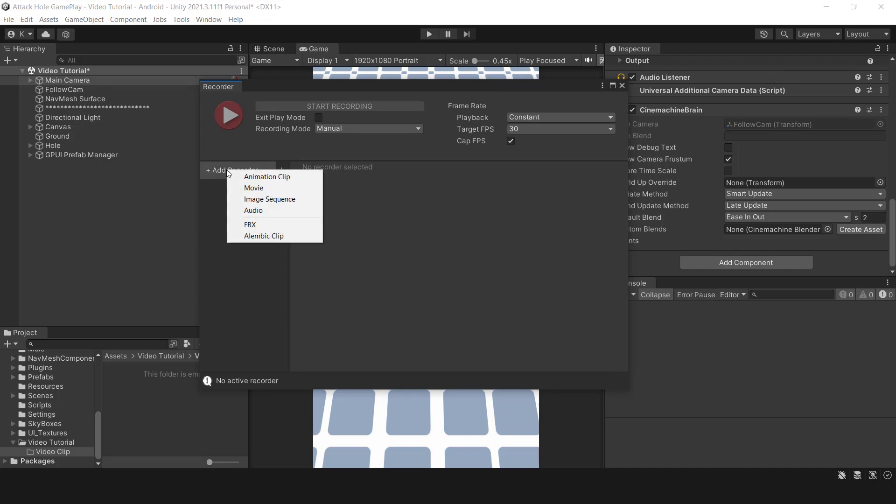
left_click(254, 187)
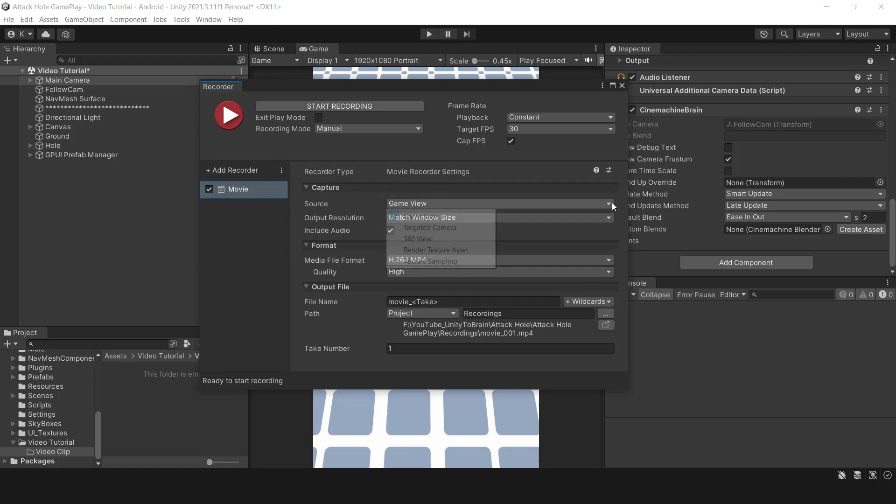
left_click(407, 203)
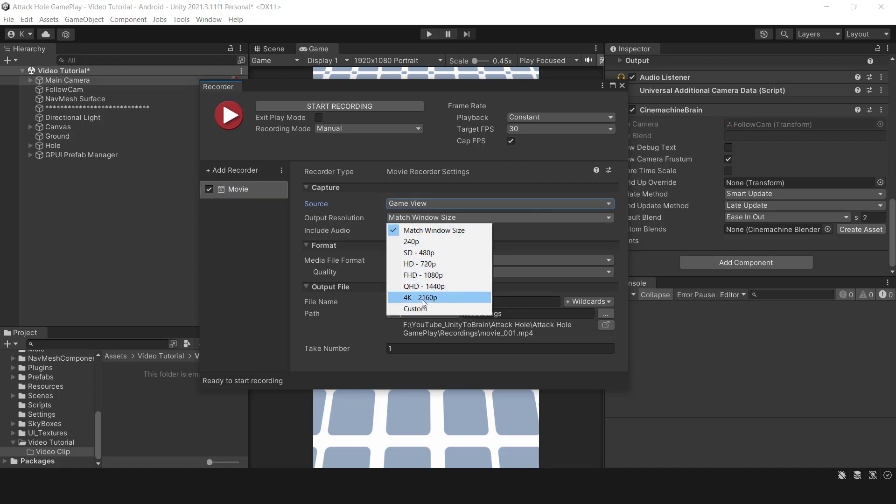
left_click(434, 230)
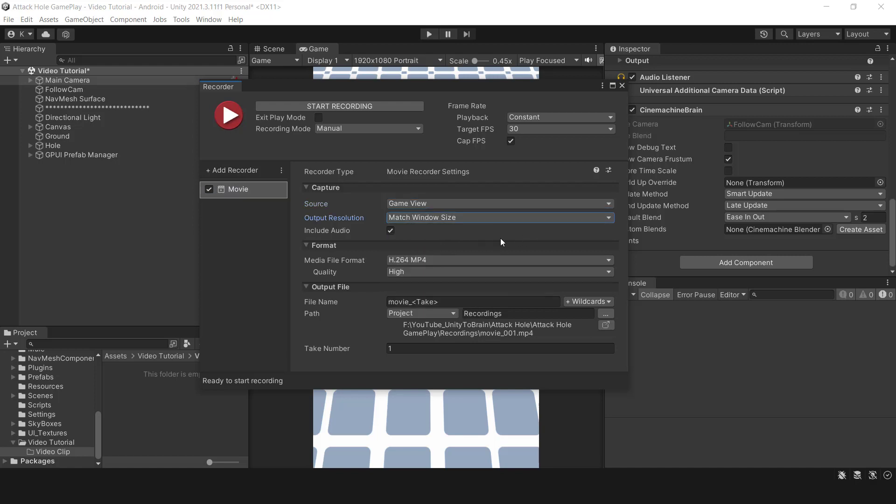
mouse_move(451, 220)
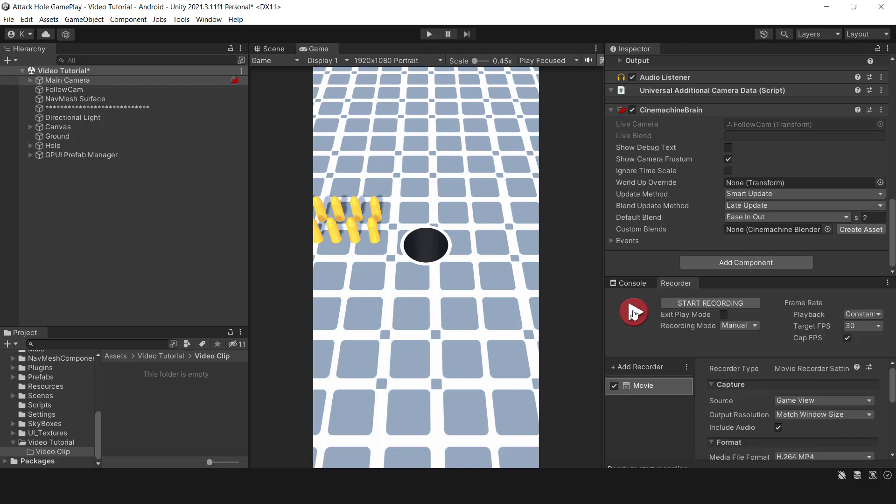
Record a short gameplay take with the Movie recorder, producing movie_001.mp4
left_click(634, 312)
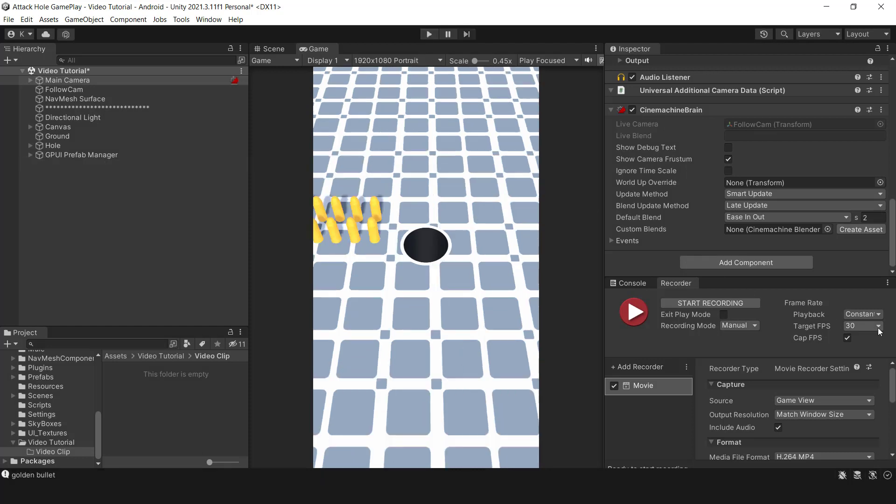
scroll("down", 3)
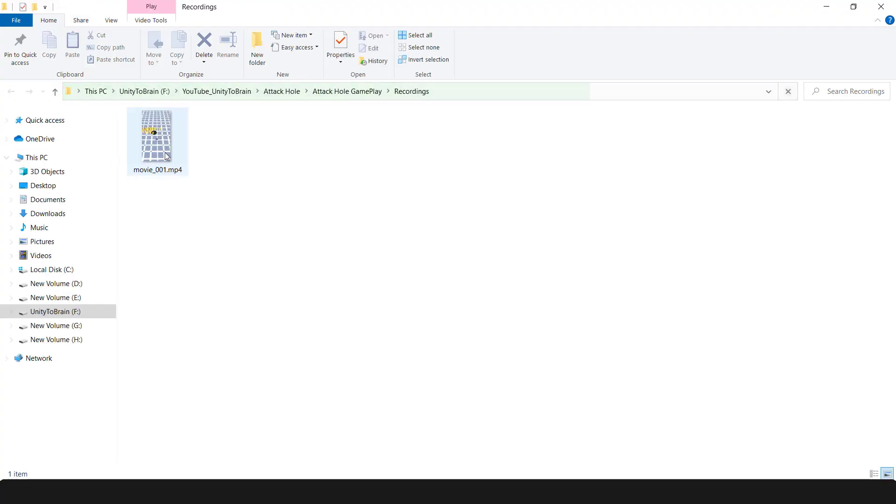
Preview movie_001.mp4 in the player, close it, and copy the Recordings folder path
left_click(158, 135)
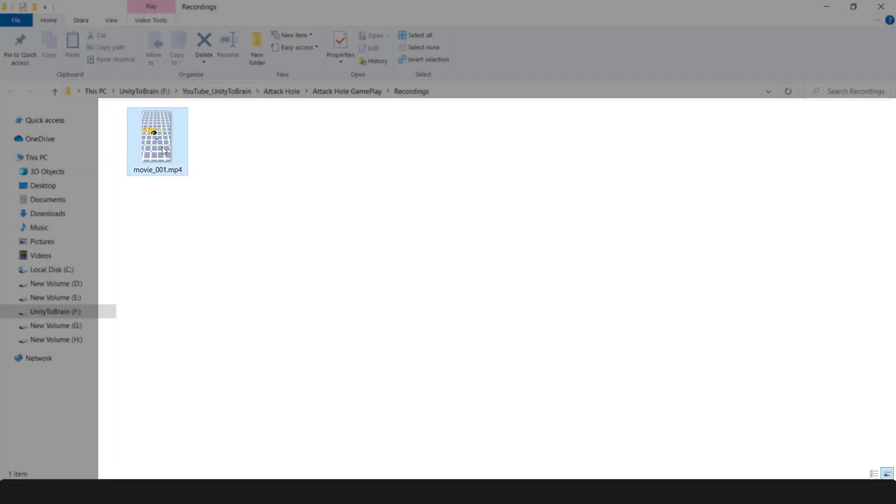
double_click(157, 141)
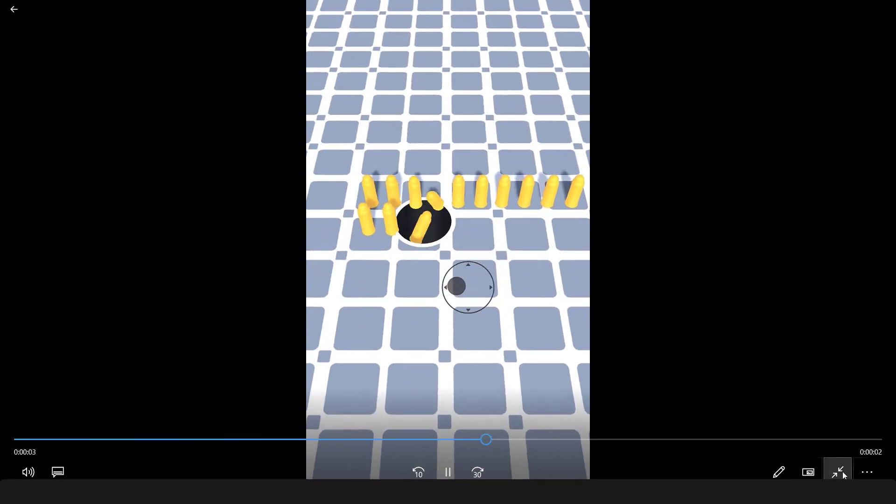
left_click(838, 472)
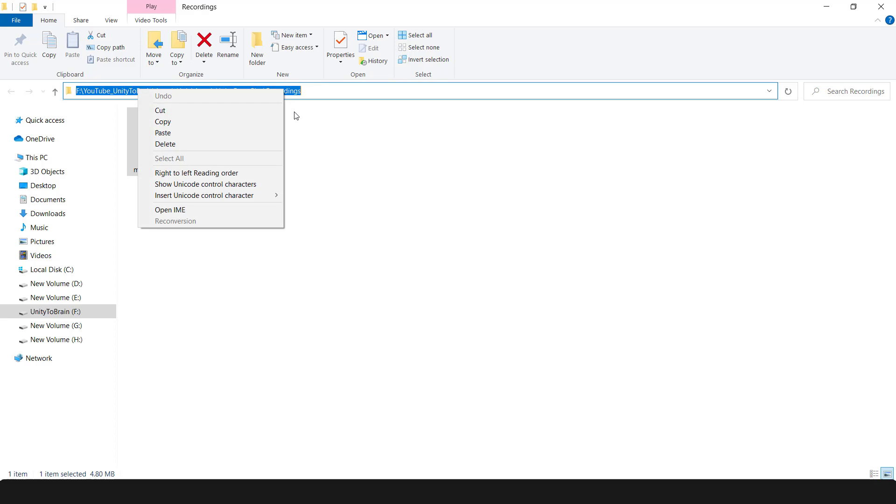
left_click(297, 115)
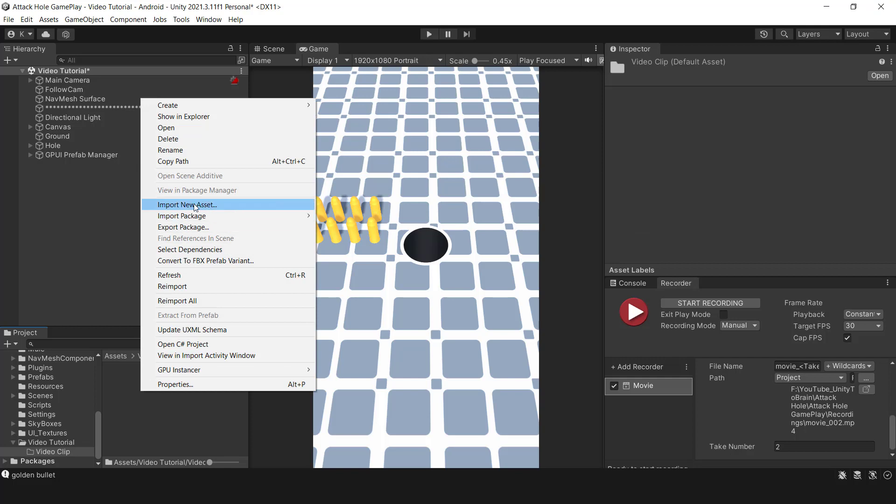
Import movie_001.mp4 from the Recordings folder into the Video Clip folder
left_click(186, 204)
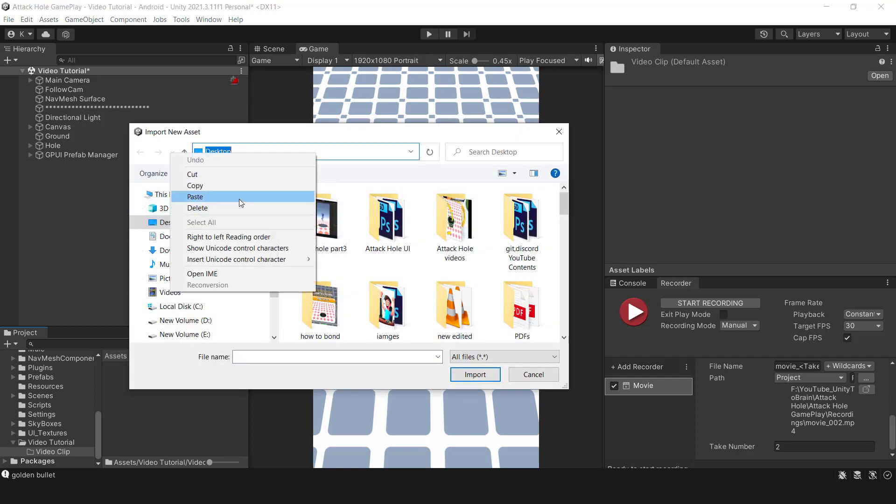
left_click(195, 197)
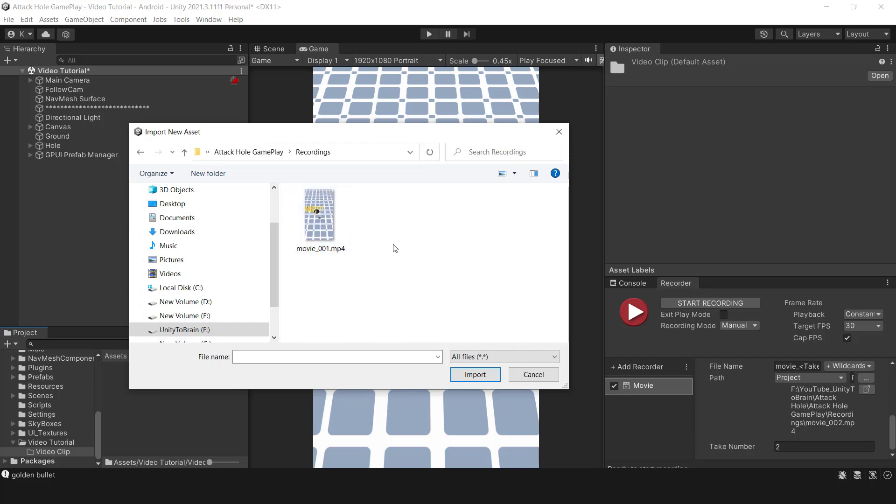
left_click(320, 215)
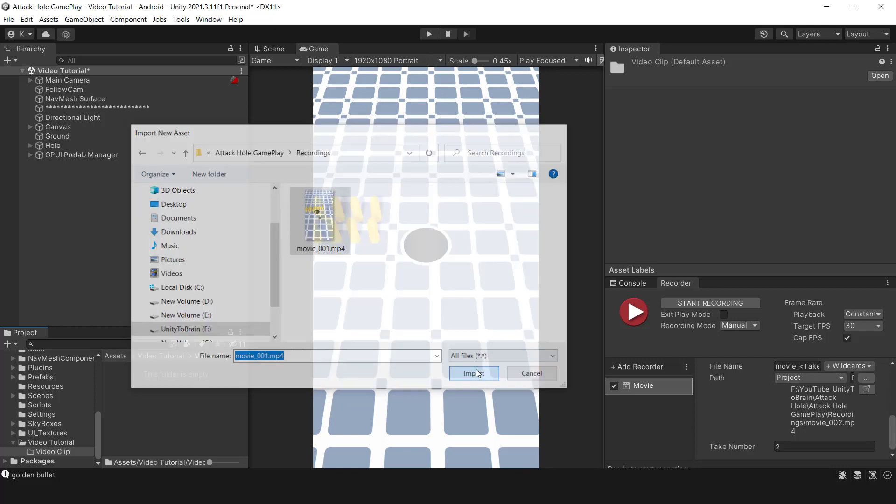
left_click(473, 372)
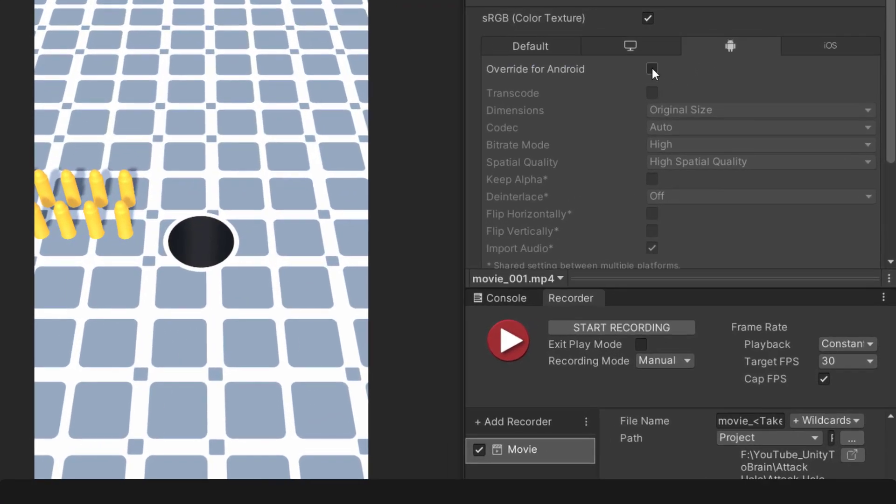
Apply the clip's Android override import settings and rename movie_001 to video
left_click(652, 69)
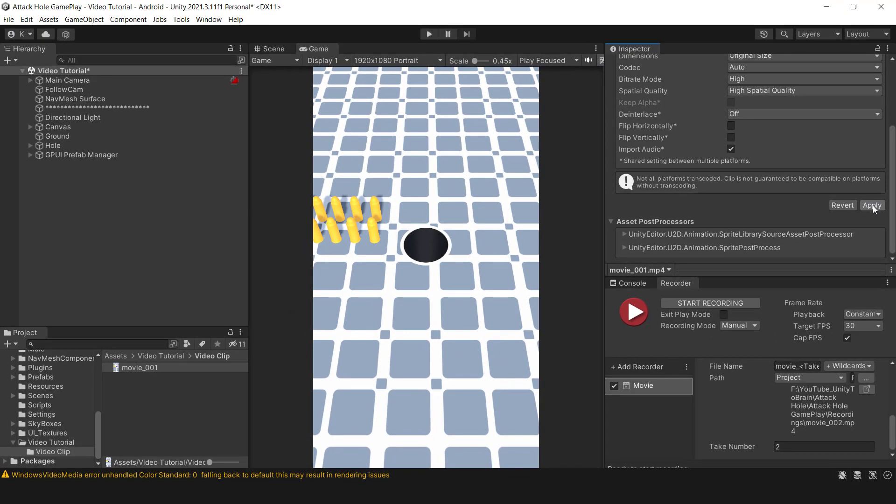
left_click(873, 205)
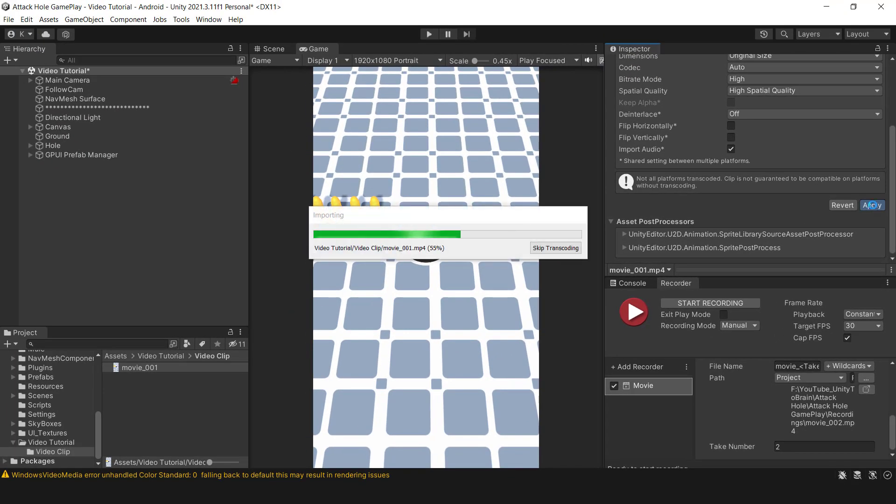
left_click(871, 205)
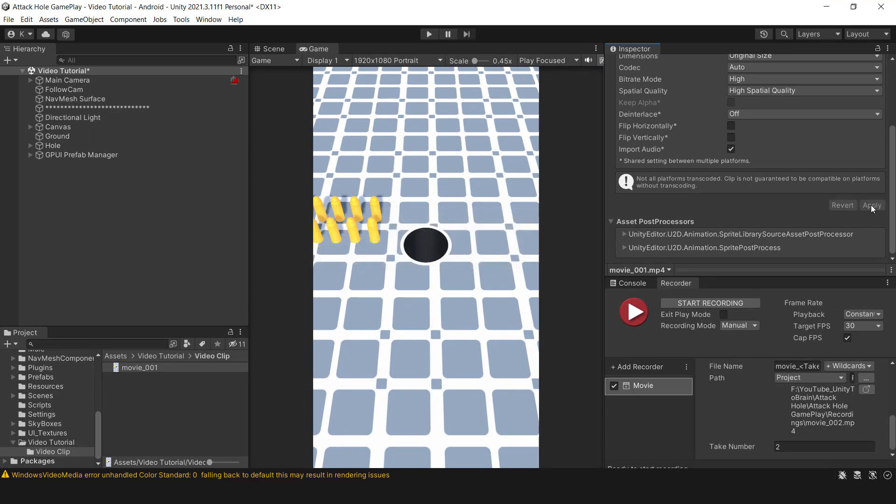
left_click(140, 368)
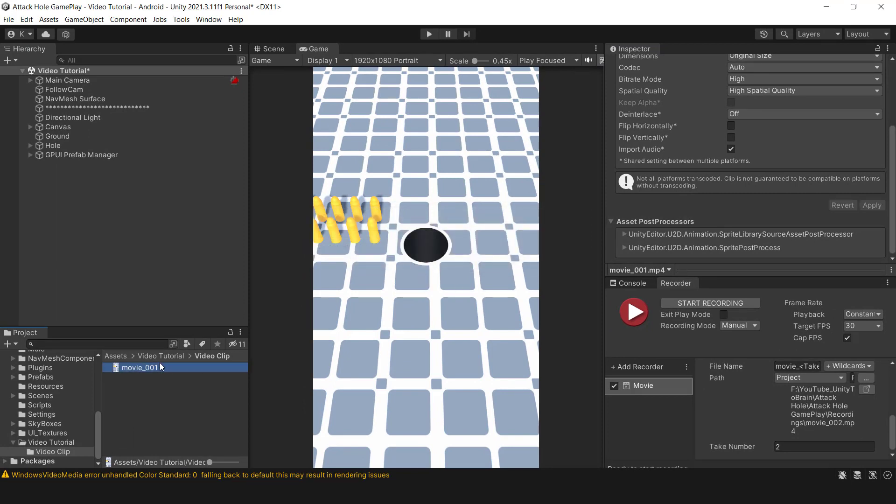
double_click(140, 368)
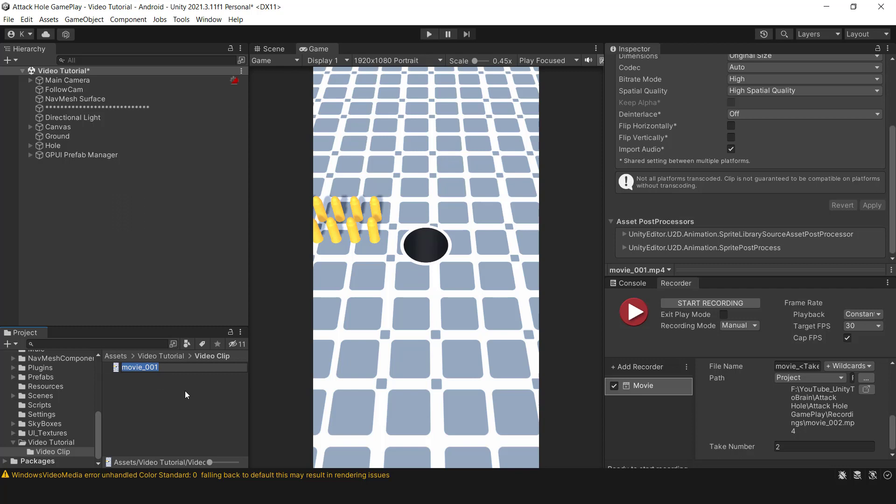
type("video")
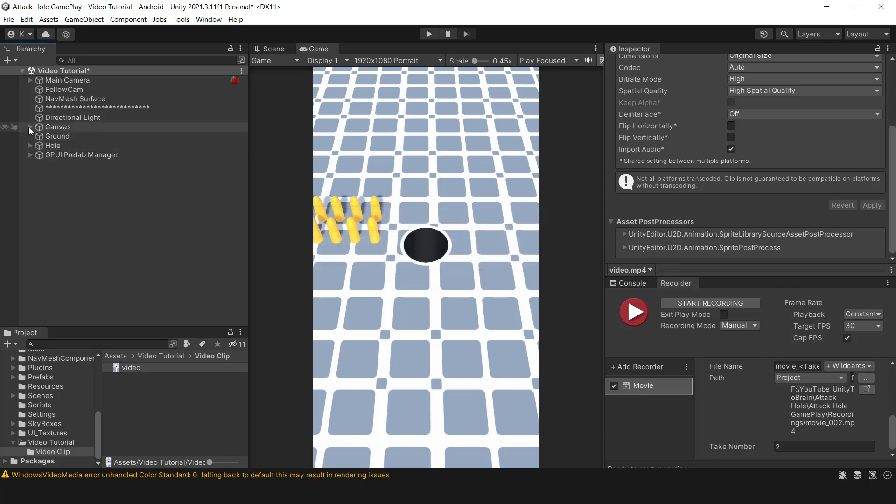
Add a Raw Image named video_Image under the Canvas, plus a plain UI Image
right_click(58, 126)
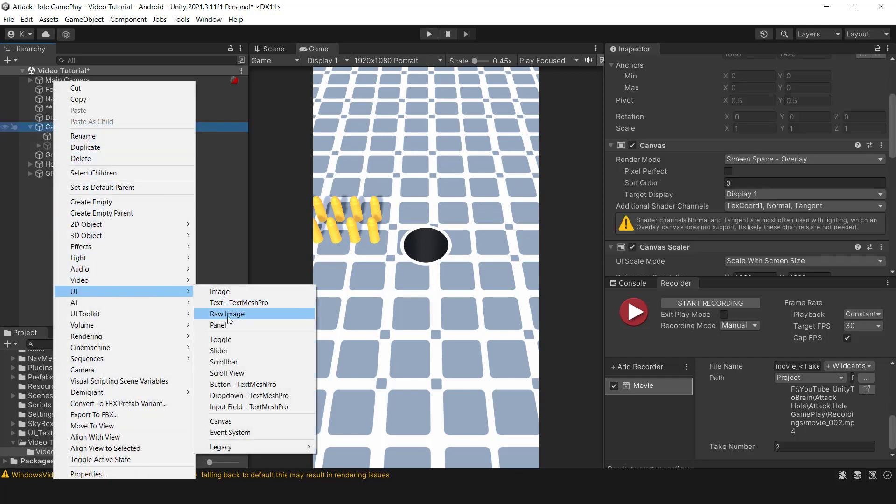
left_click(227, 313)
type("video_Image")
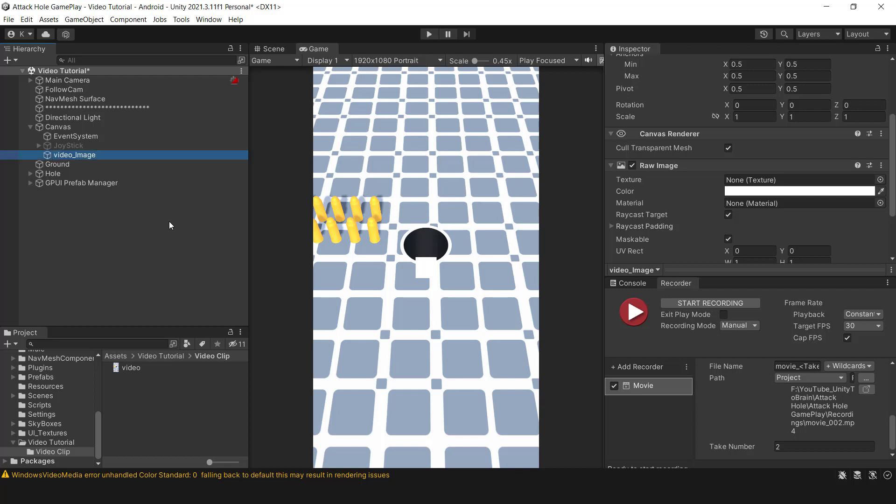
mouse_move(645, 183)
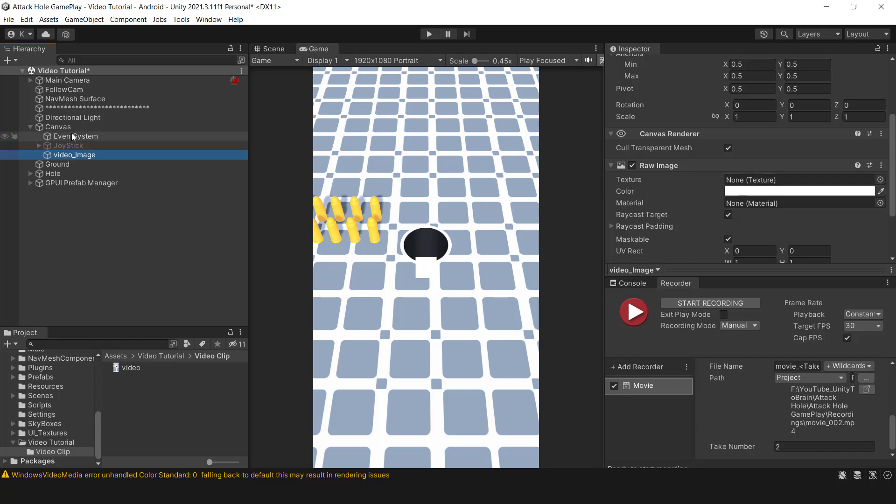
right_click(58, 127)
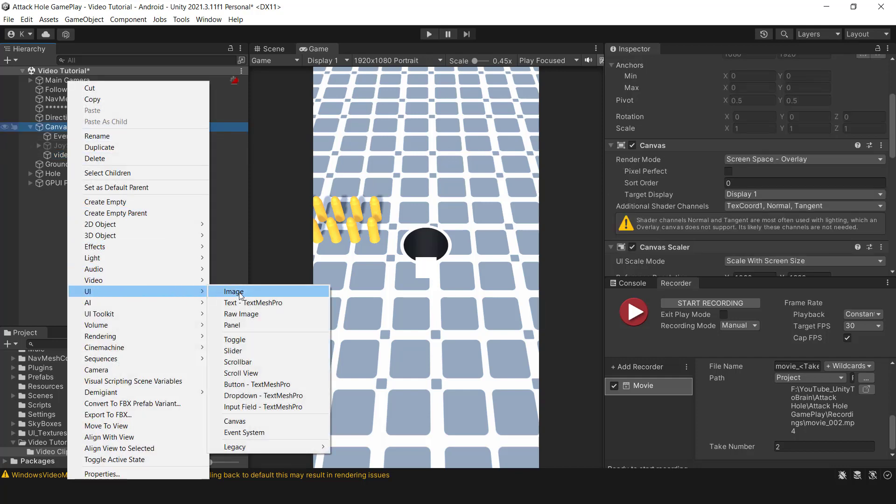
left_click(233, 292)
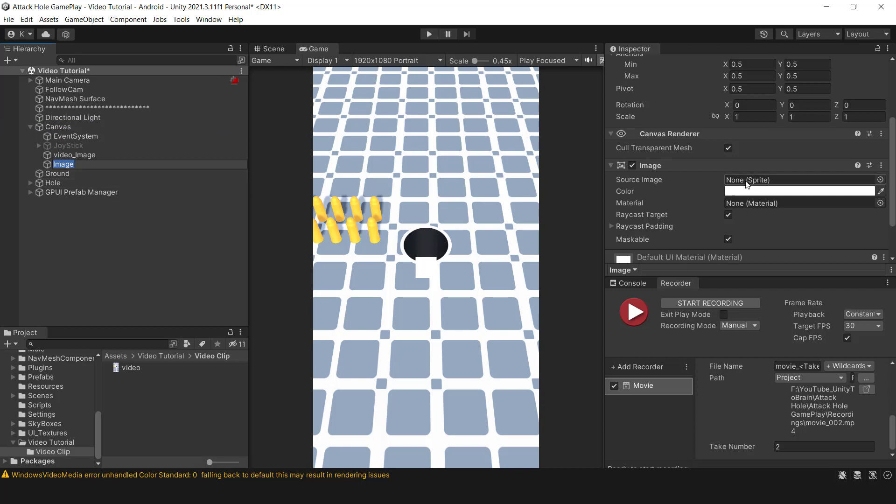
Remove the extra Image object and inspect video_Image again
left_click(74, 155)
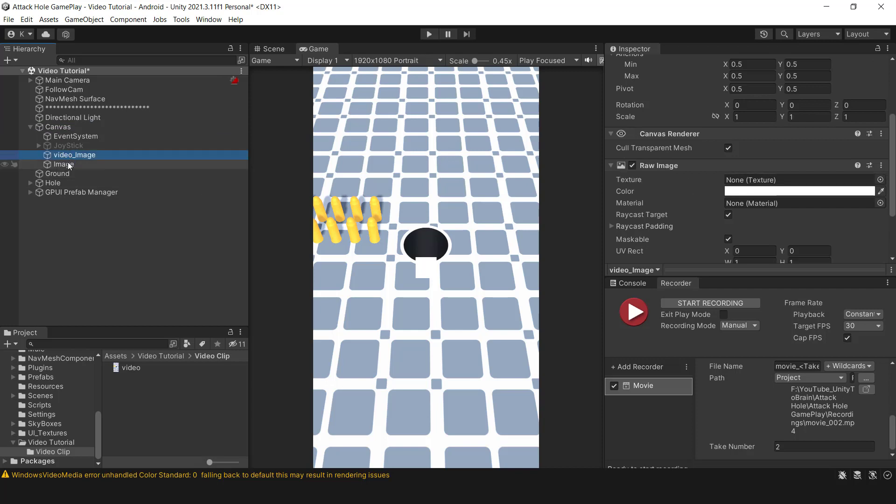
left_click(60, 164)
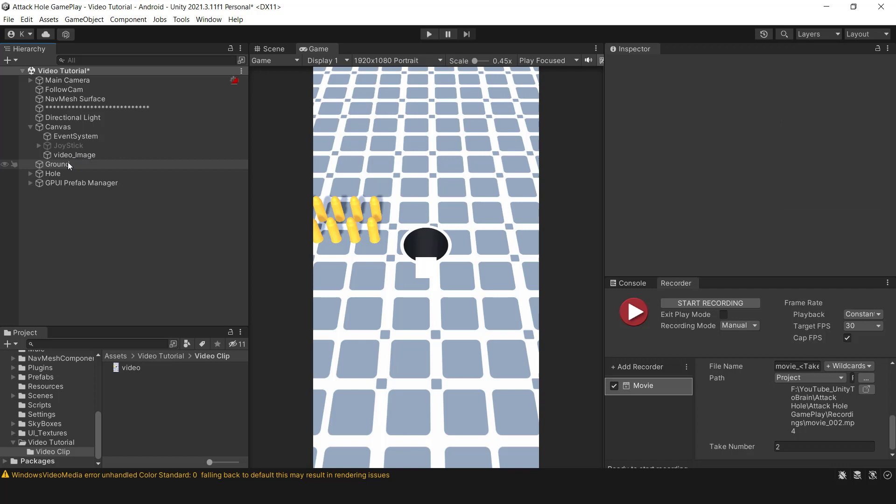
left_click(74, 155)
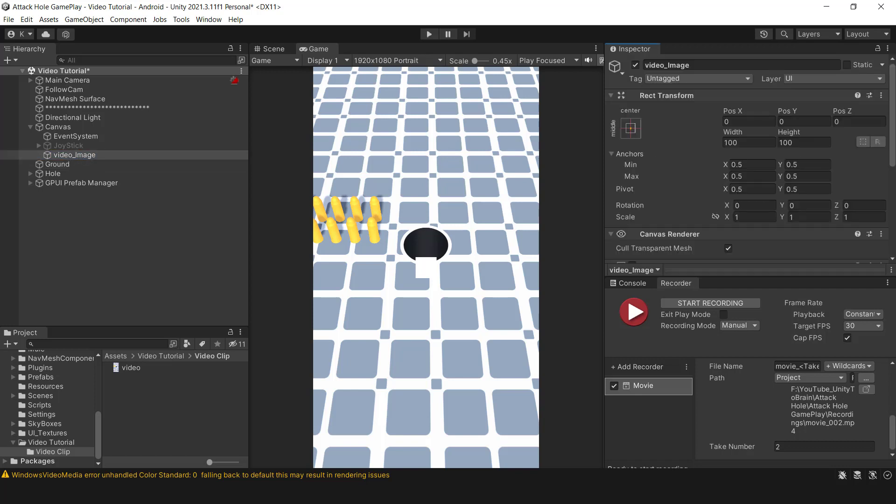
scroll("down", 3)
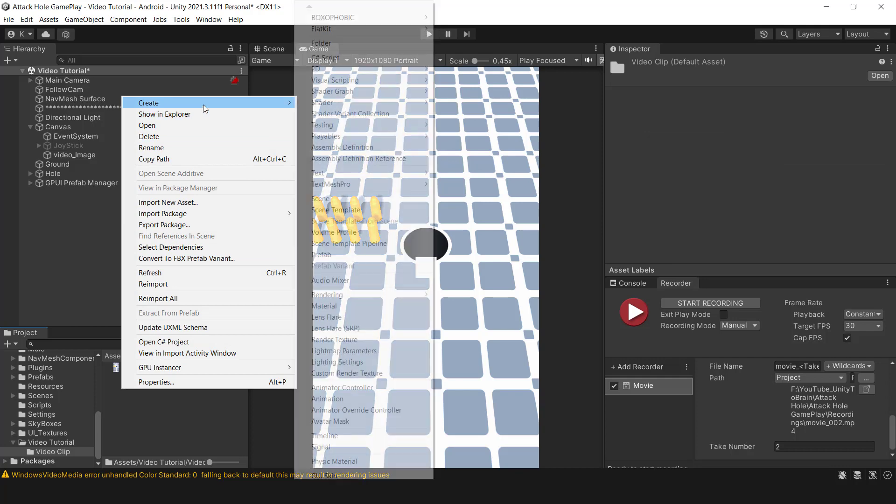
mouse_move(334, 340)
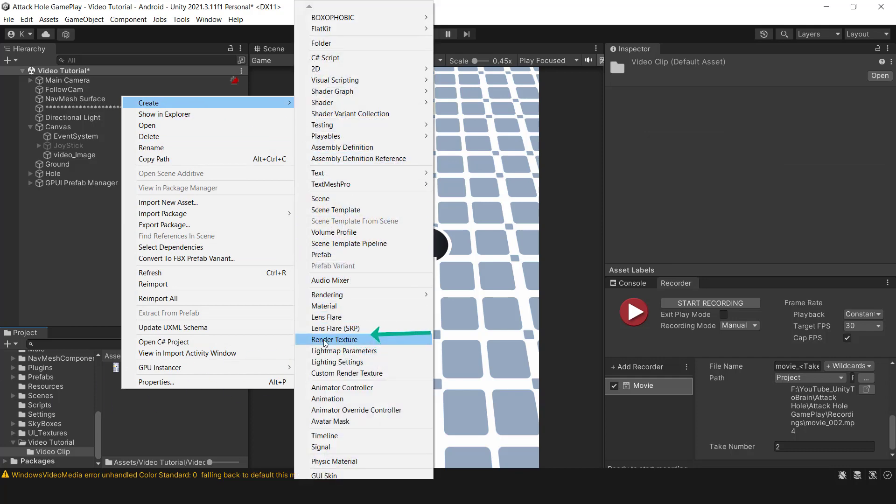
Create a Video_texture render texture sized 1024 x 1024 with 8-sample anti-aliasing
left_click(334, 339)
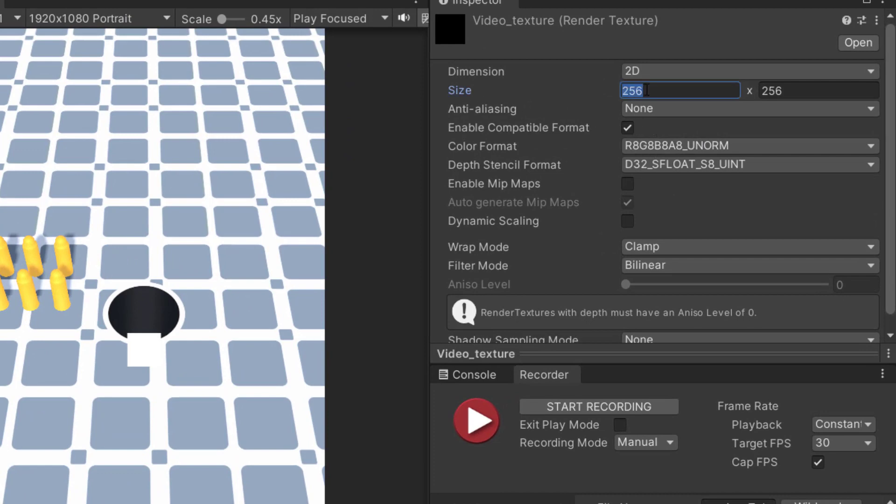
type("1024")
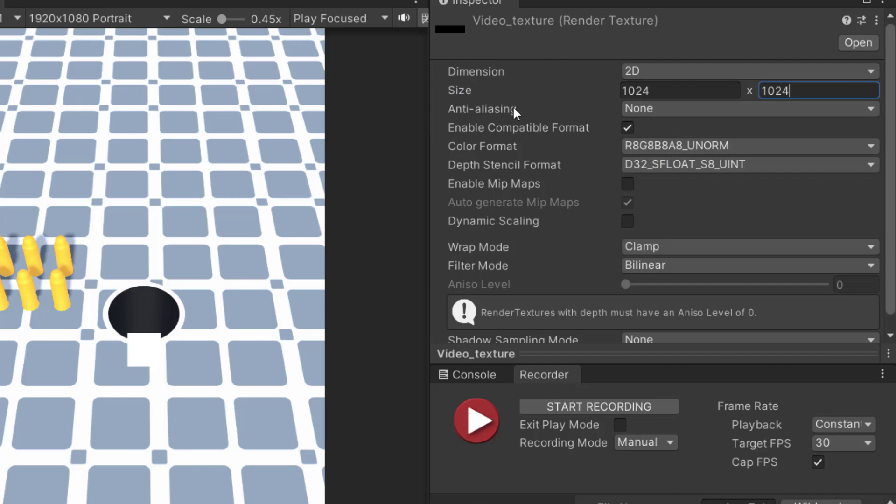
left_click(743, 108)
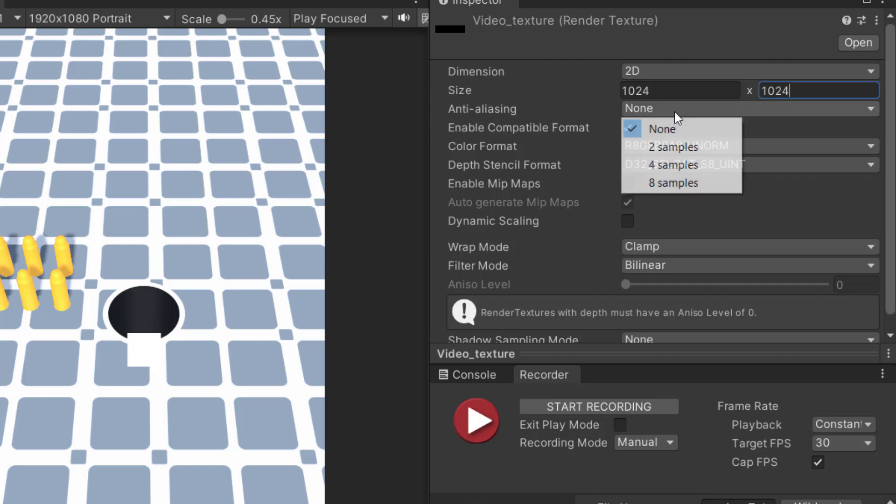
left_click(673, 183)
type("124")
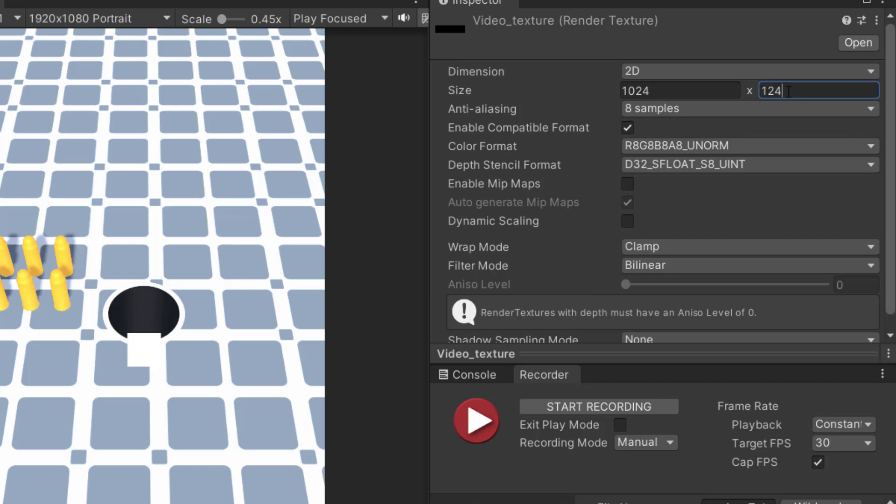
type("1024")
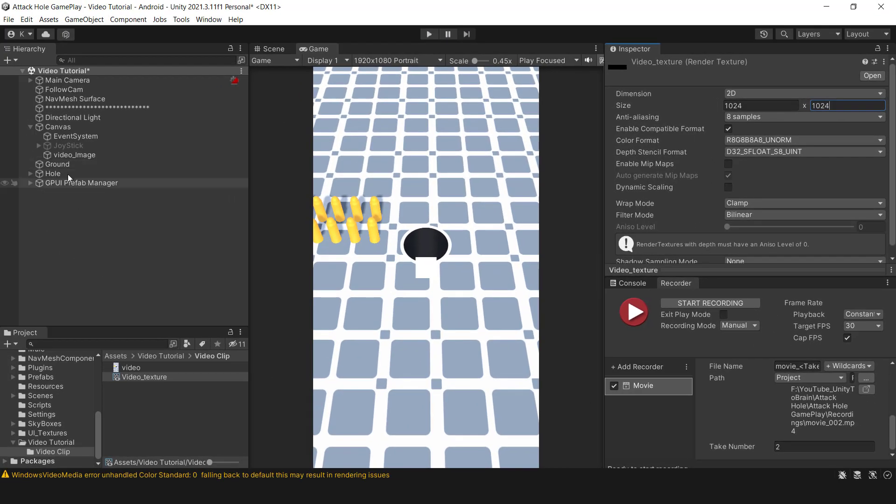
Assign Video_texture to video_Image's texture and size its rect to 800 by 600
left_click(74, 155)
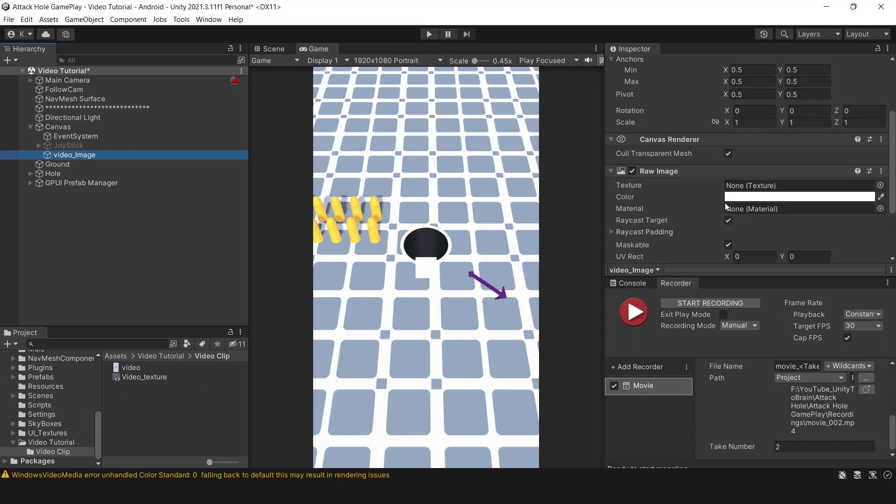
scroll("down", 3)
type("600")
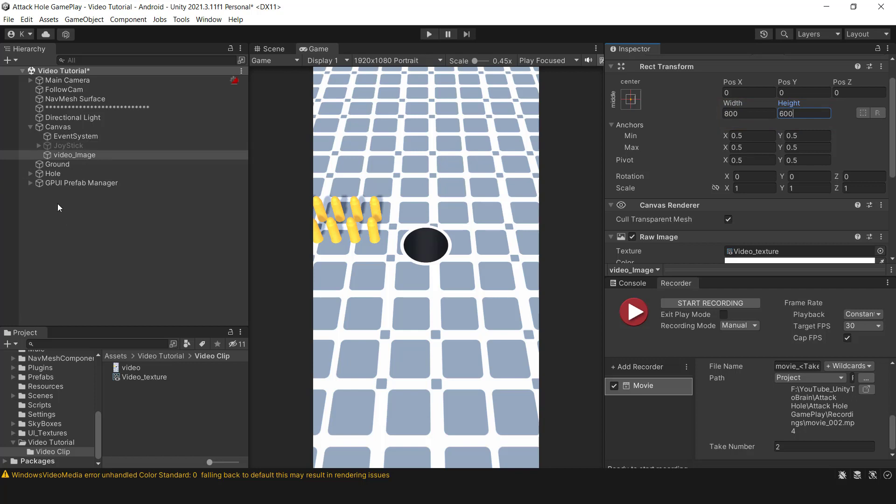
Add a Video Player object to the scene with Video Clip kept as its source
right_click(57, 208)
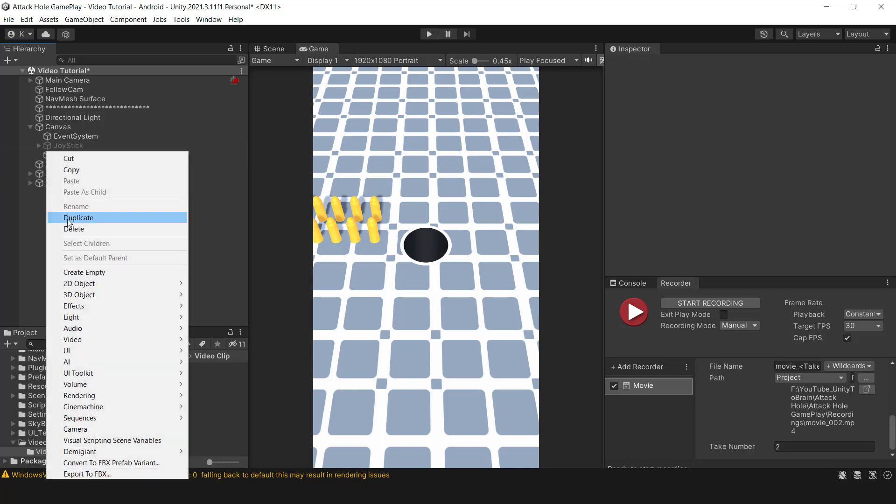
mouse_move(72, 340)
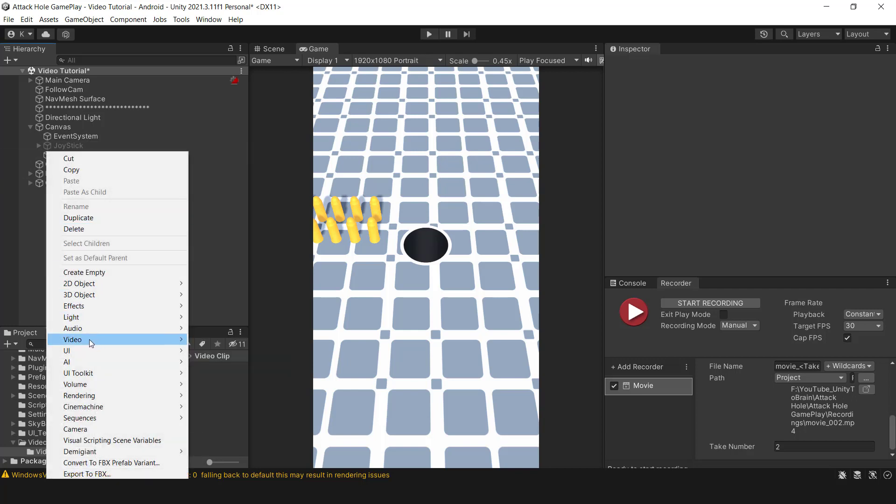
left_click(73, 340)
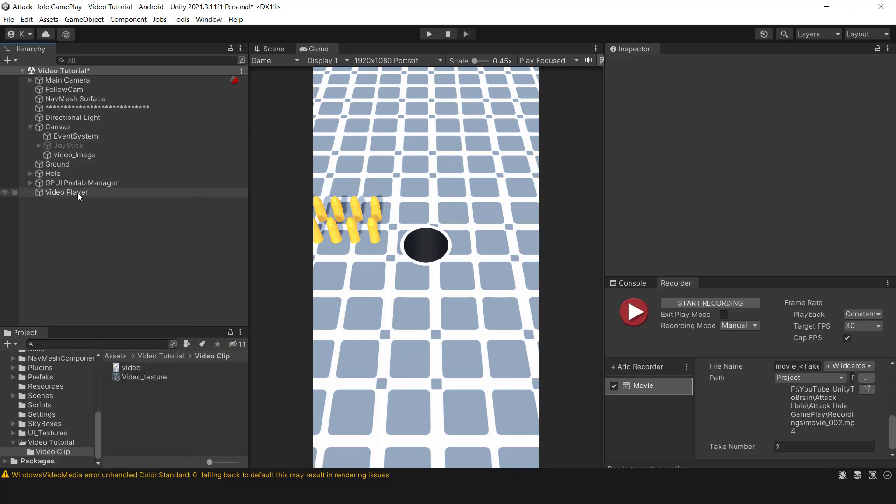
left_click(66, 193)
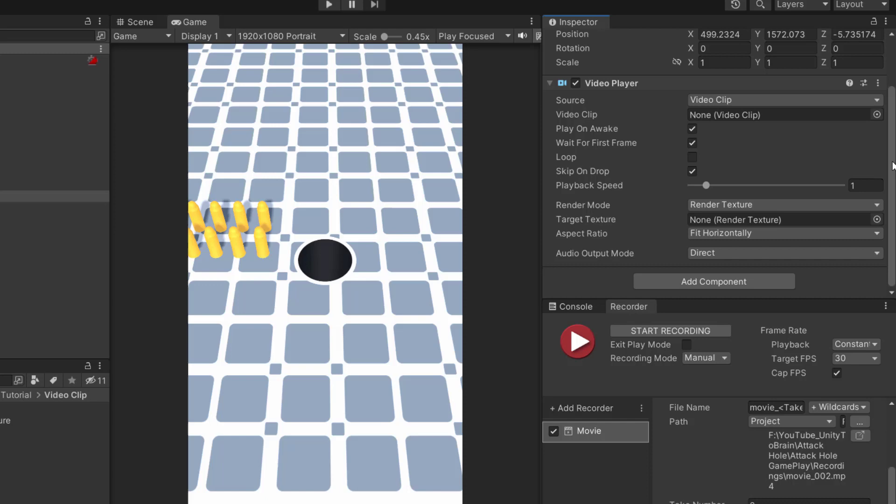
left_click(784, 99)
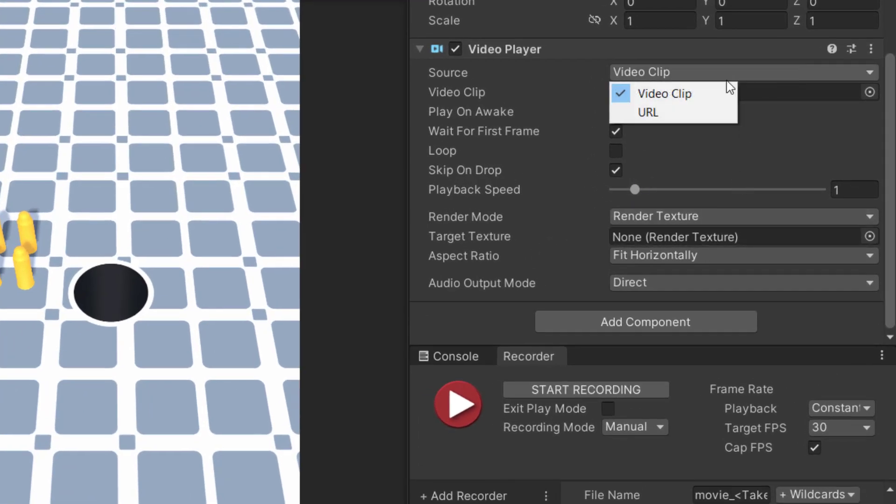
left_click(663, 93)
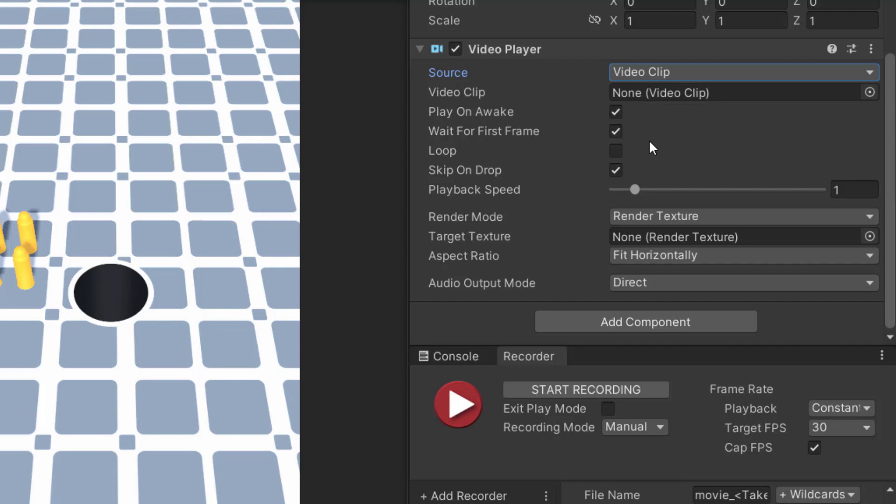
mouse_move(634, 156)
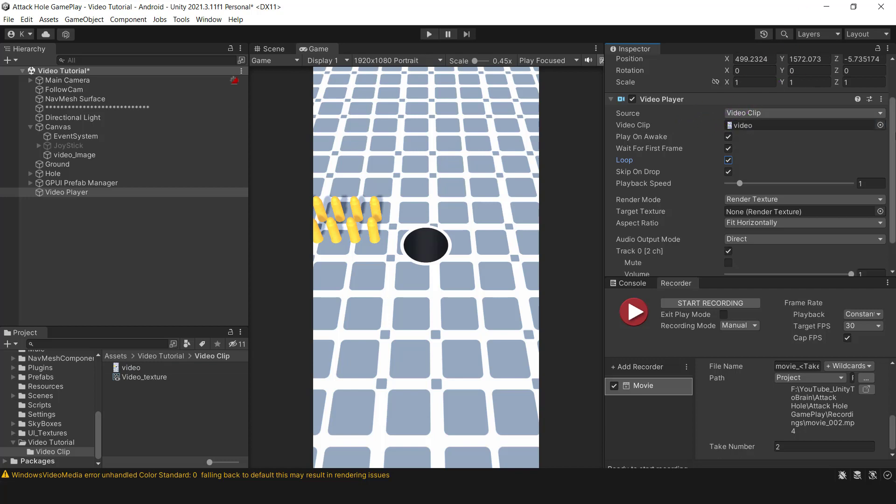
Render the Video Player into Video_texture and mute audio track 0
scroll("down", 3)
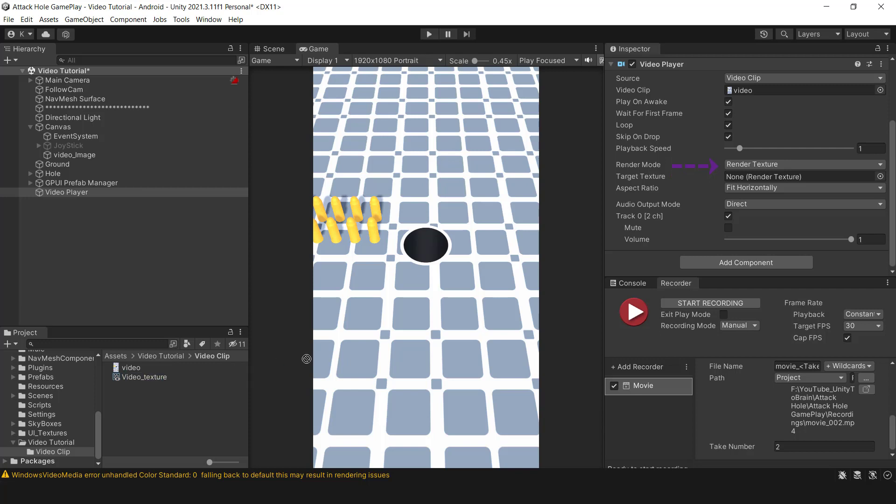
left_click(800, 176)
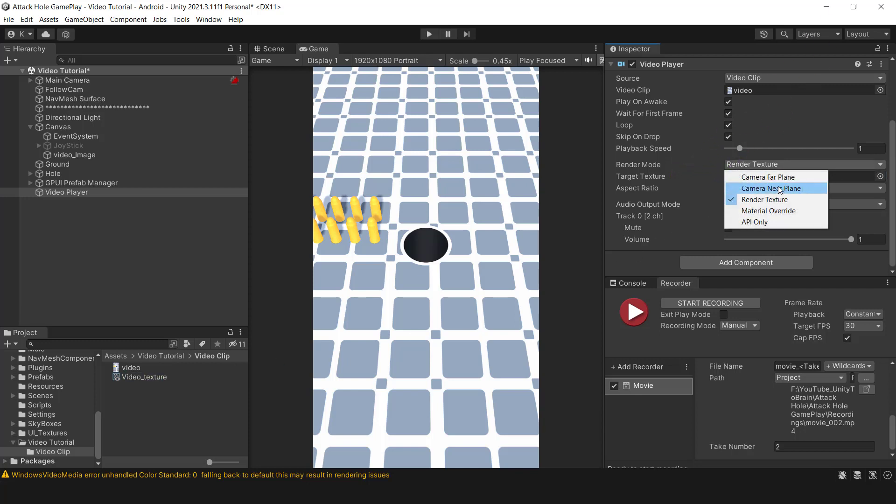
mouse_move(769, 195)
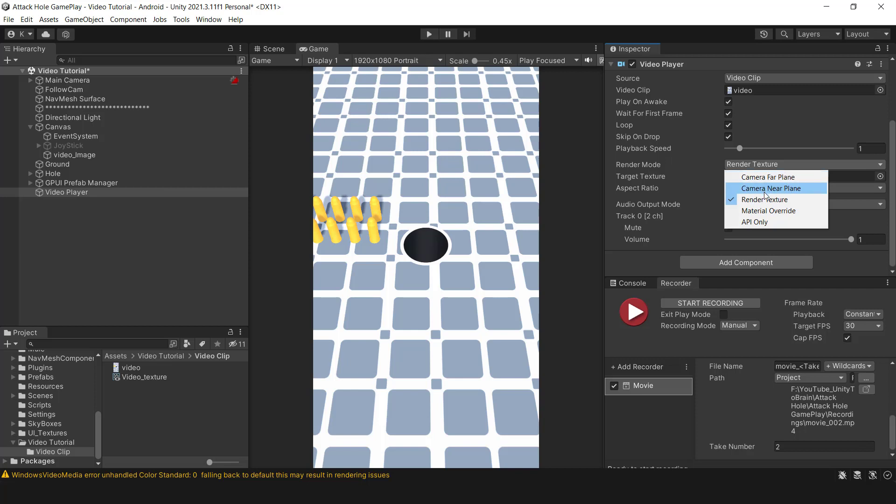
left_click(764, 199)
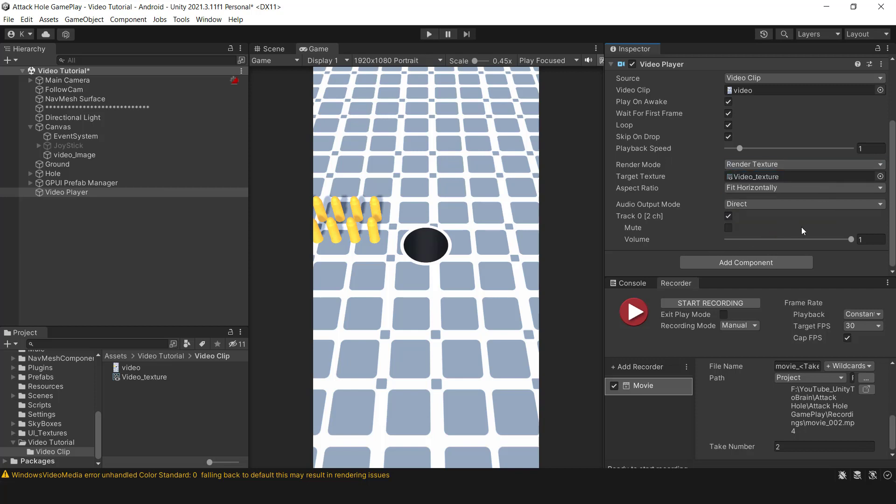
left_click(728, 217)
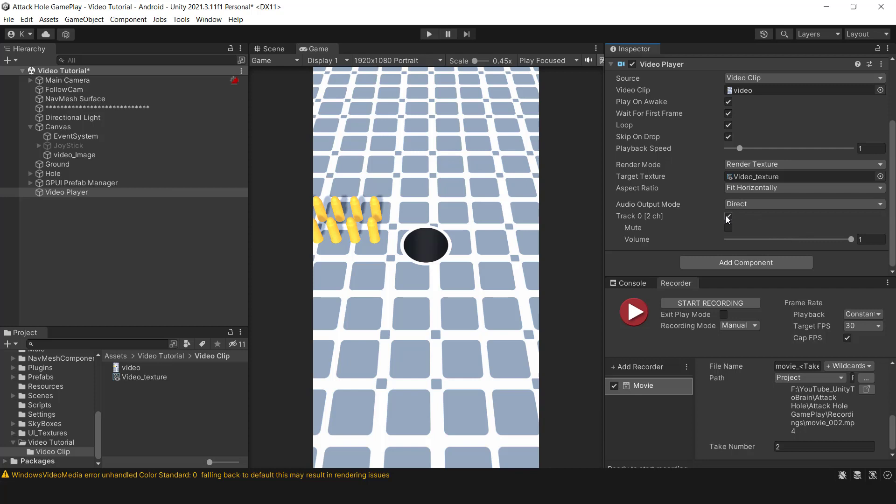
left_click(729, 217)
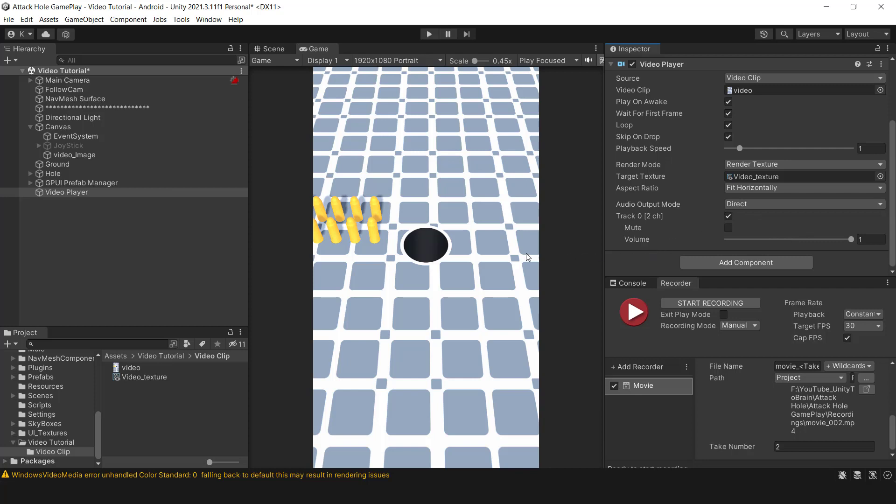
mouse_move(729, 228)
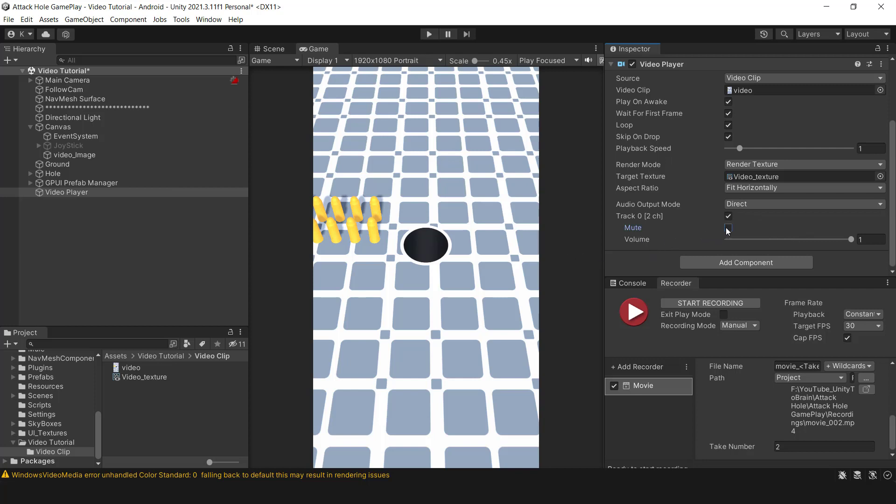
left_click(728, 228)
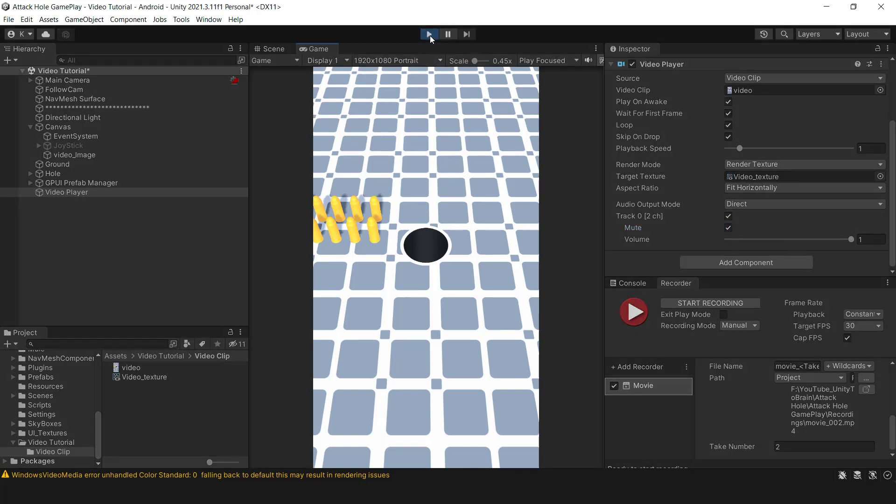
Run the scene to preview the clip playing in video_Image
left_click(428, 33)
type("Frame")
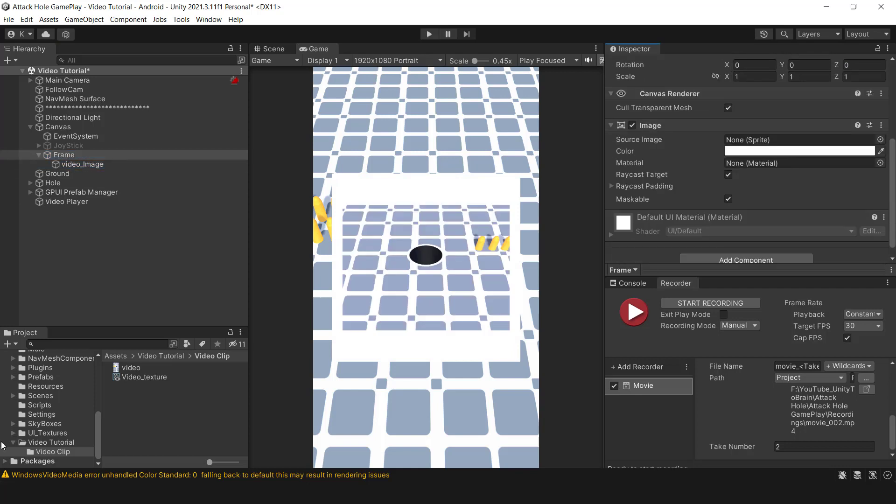
Give Frame the Screen_background_panel sprite at 1000x1000 and add a green OK button image below the clip
left_click(48, 433)
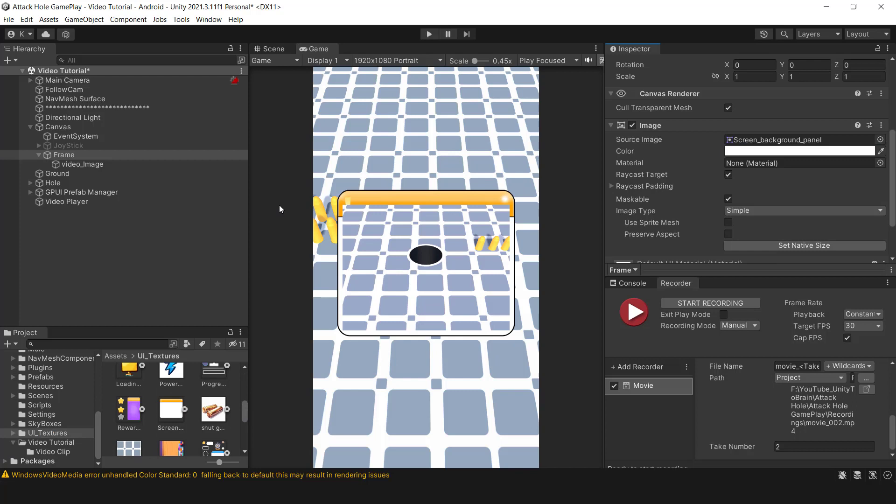
left_click(84, 164)
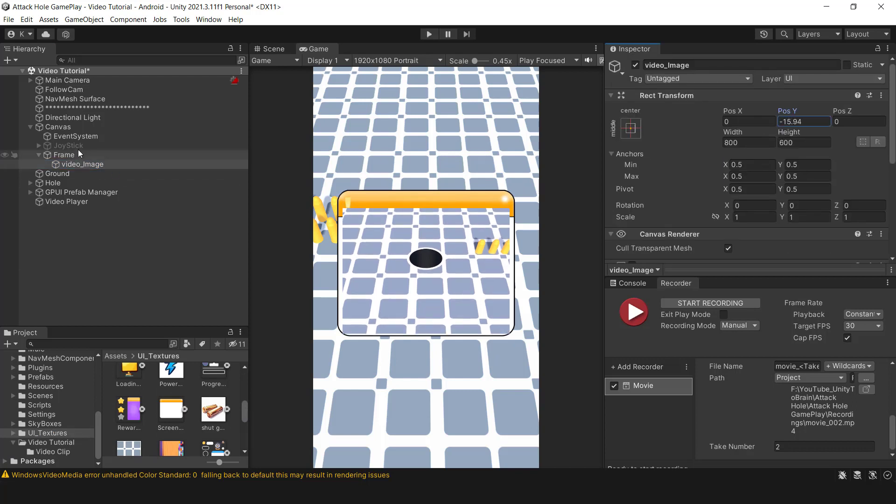
left_click(66, 155)
type("1000")
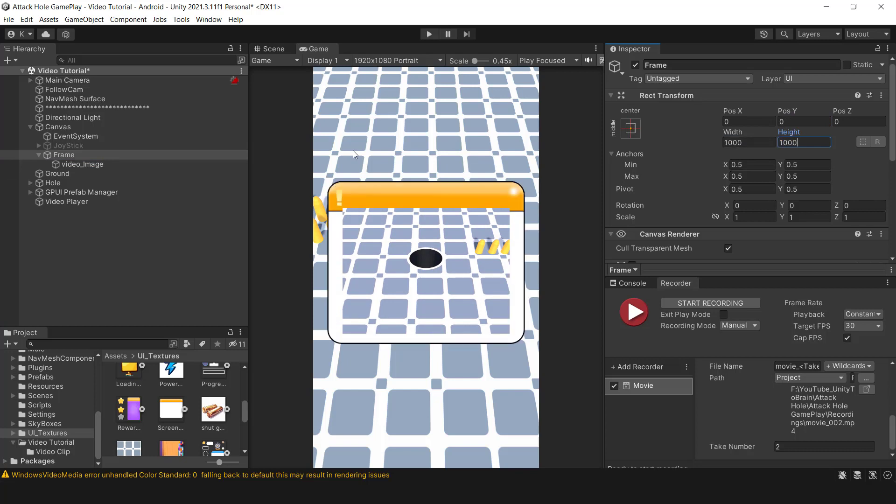
left_click(83, 164)
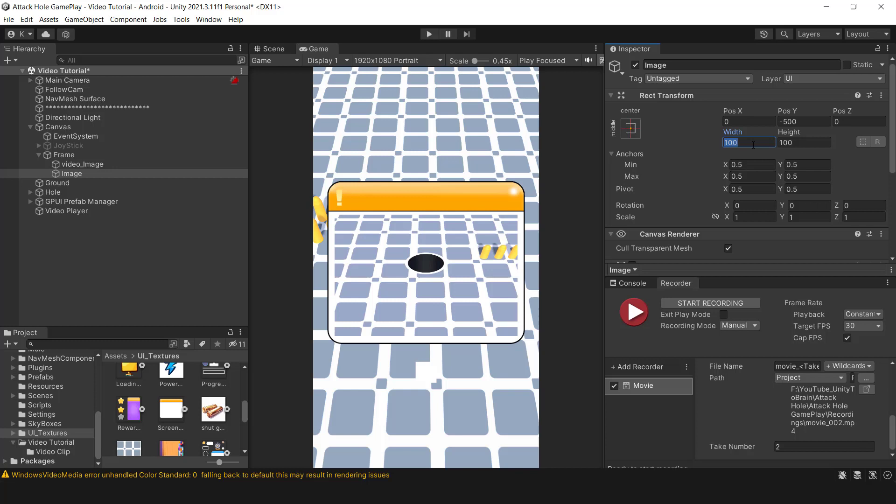
type("300")
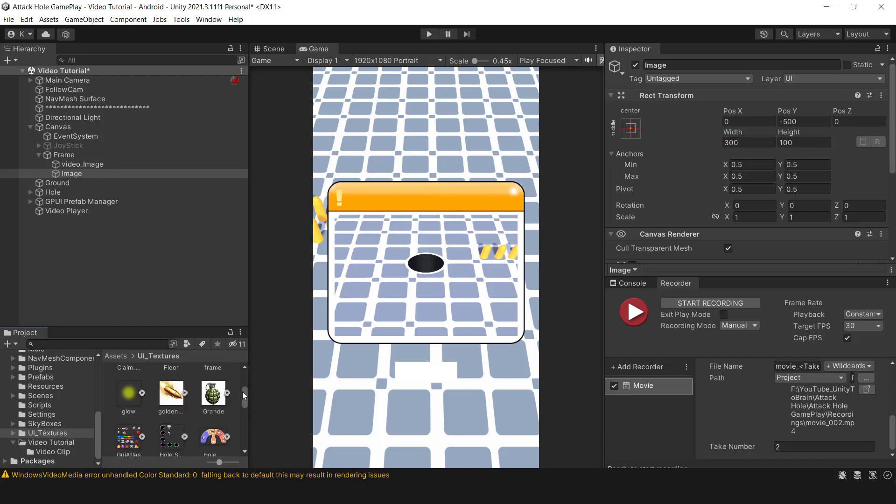
scroll("down", 3)
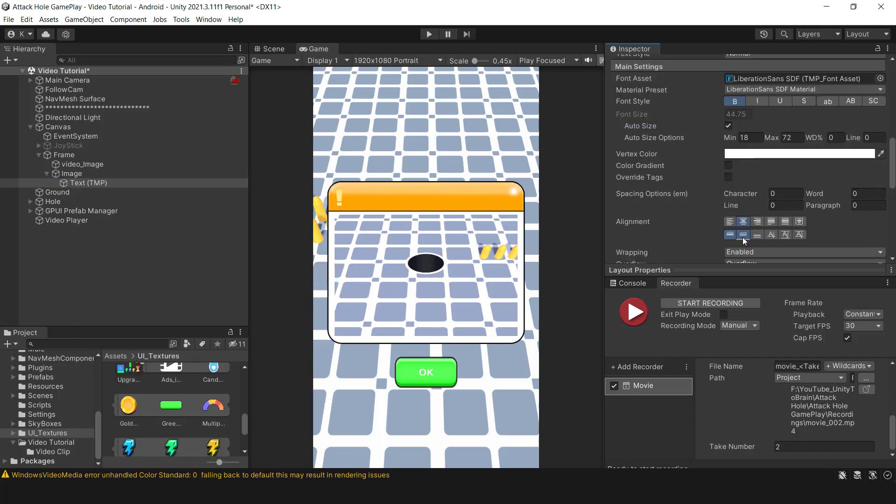
scroll("up", 3)
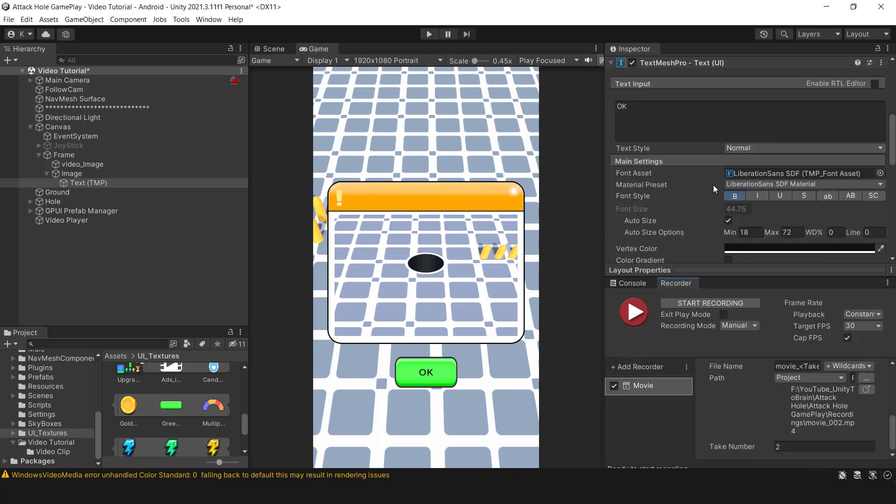
Make OK a Button whose On Click sets Frame inactive, and run the scene to test it
type("bu")
left_click(154, 173)
type("OK")
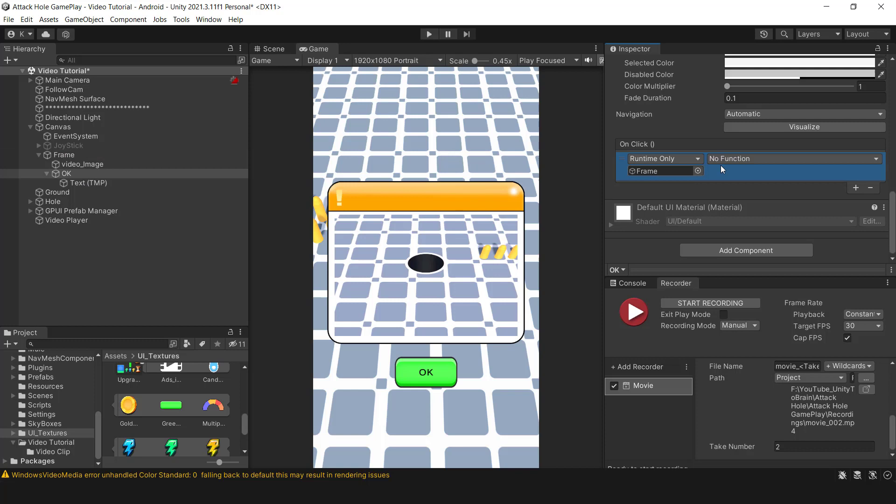
left_click(793, 158)
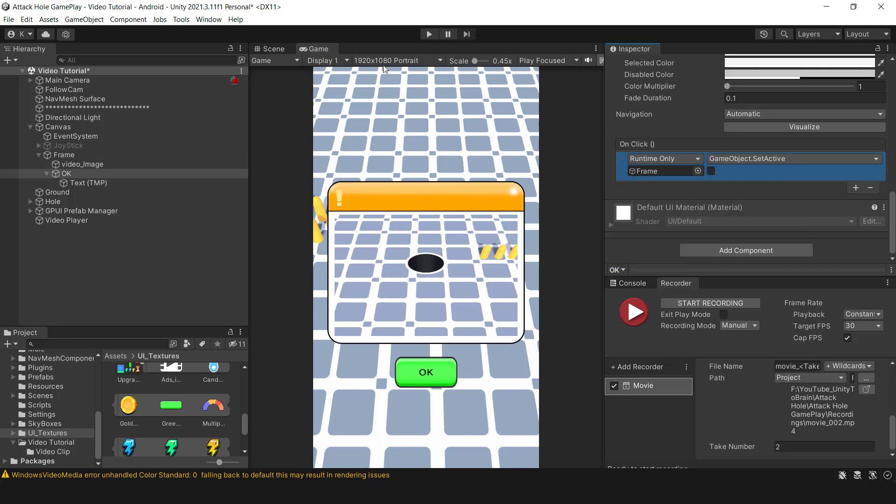
left_click(63, 154)
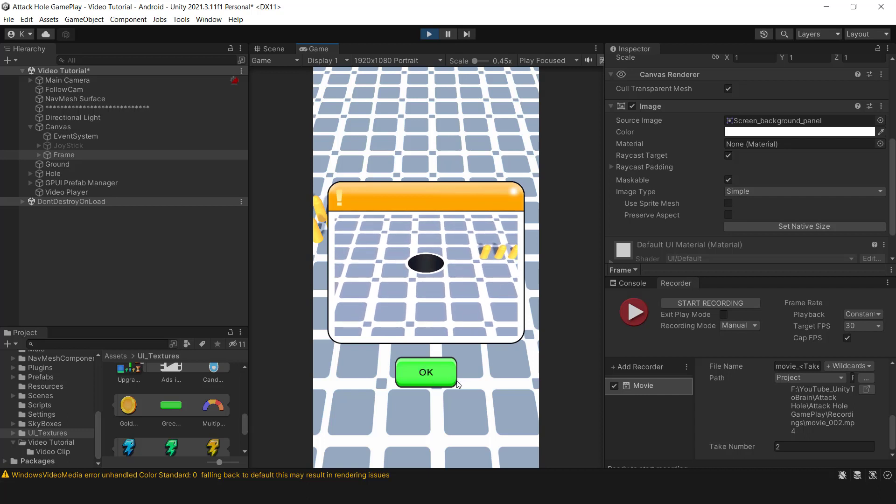
Test OK closing the panel, stop Play, browse the Video Clip folder and select the Video Player
left_click(425, 372)
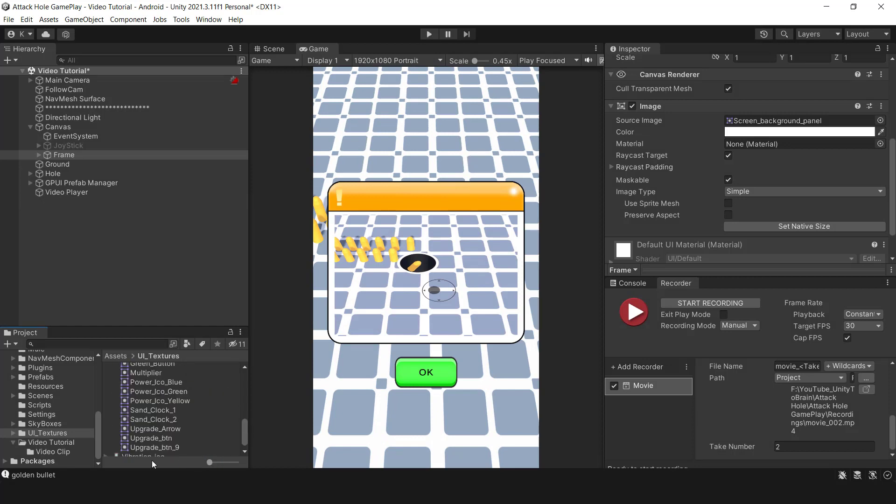
left_click(51, 451)
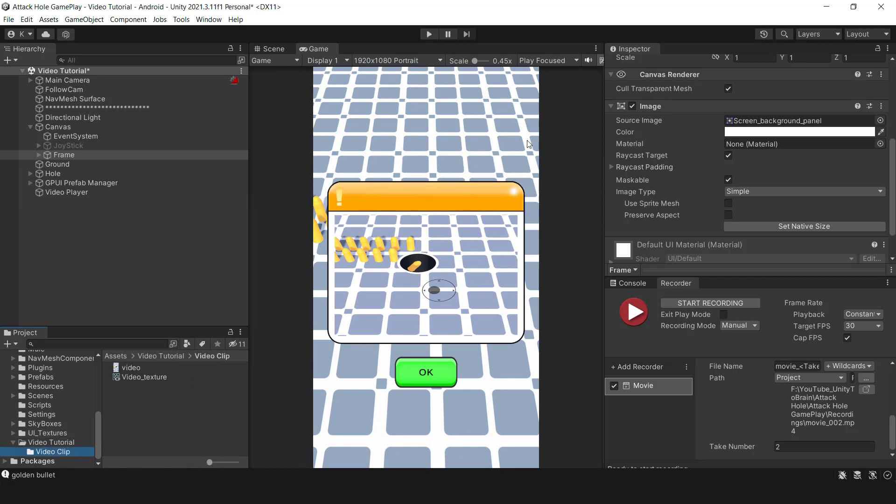
mouse_move(505, 140)
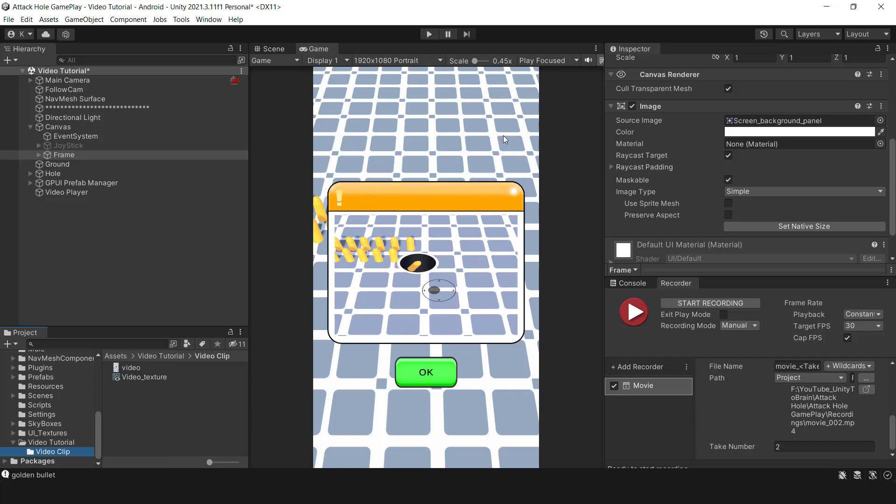
mouse_move(611, 85)
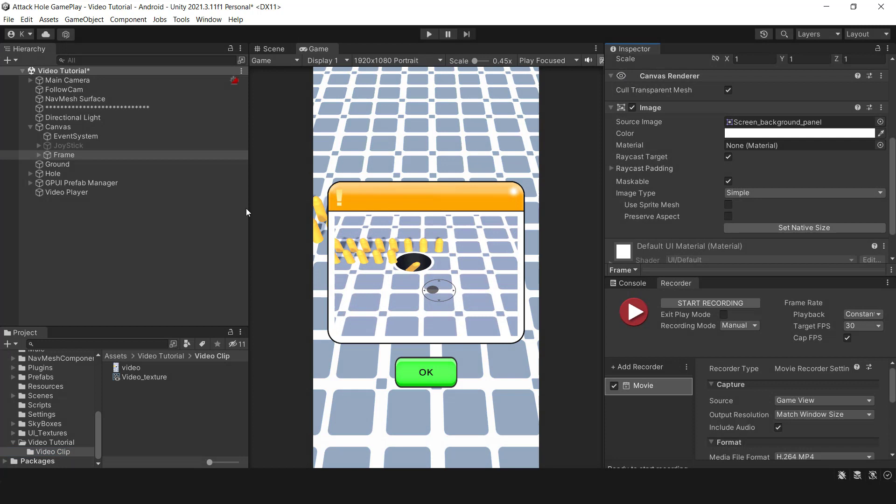
left_click(66, 192)
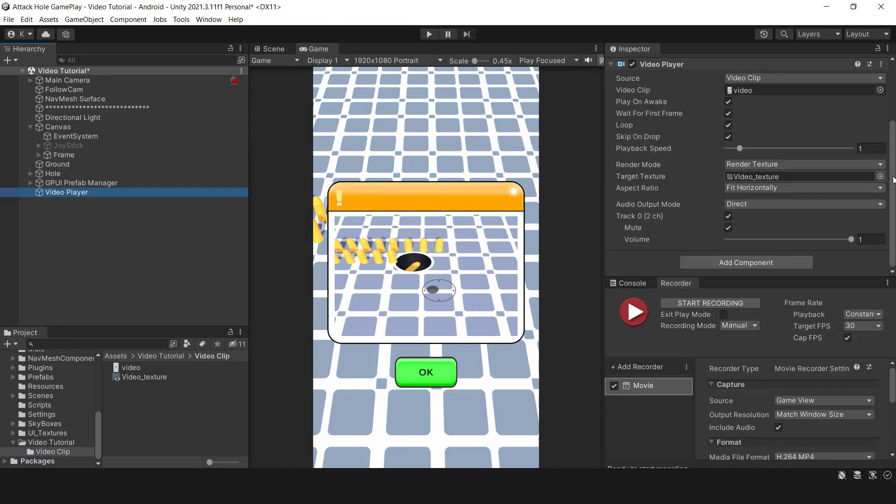
Create and attach a new videoController script to Video Player and open it in Rider
scroll("up", 3)
type("videoControl")
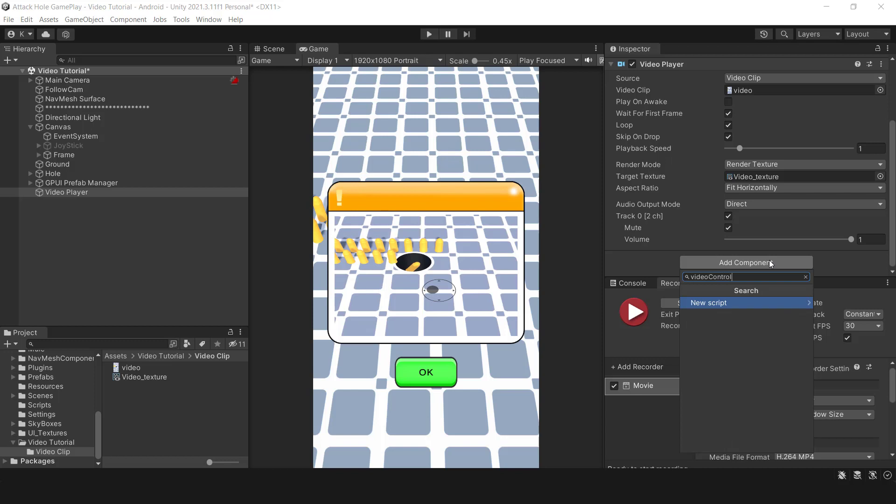
left_click(708, 302)
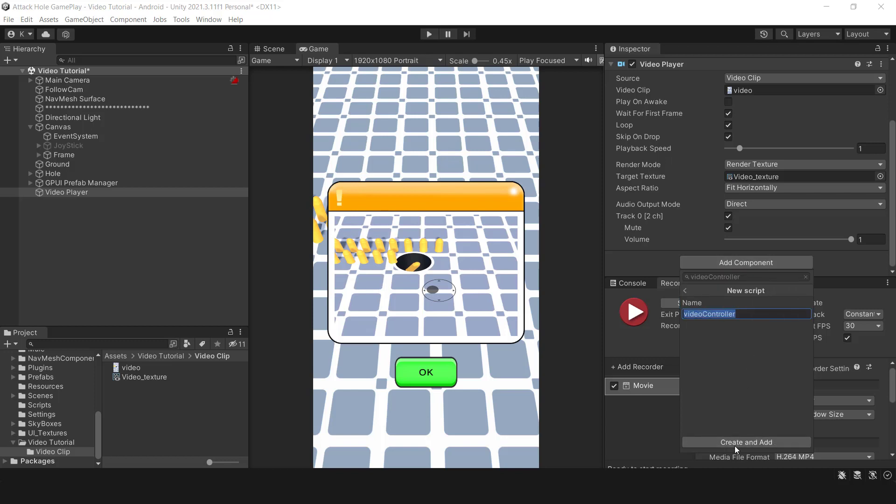
left_click(745, 442)
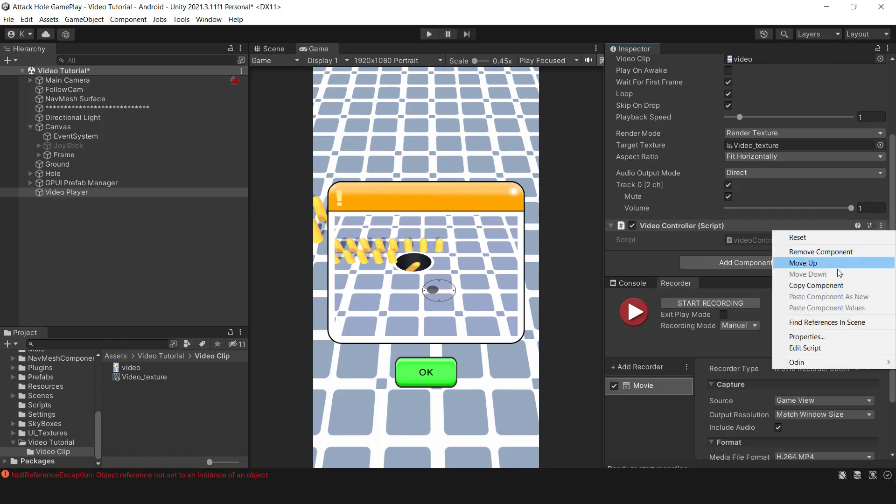
left_click(805, 347)
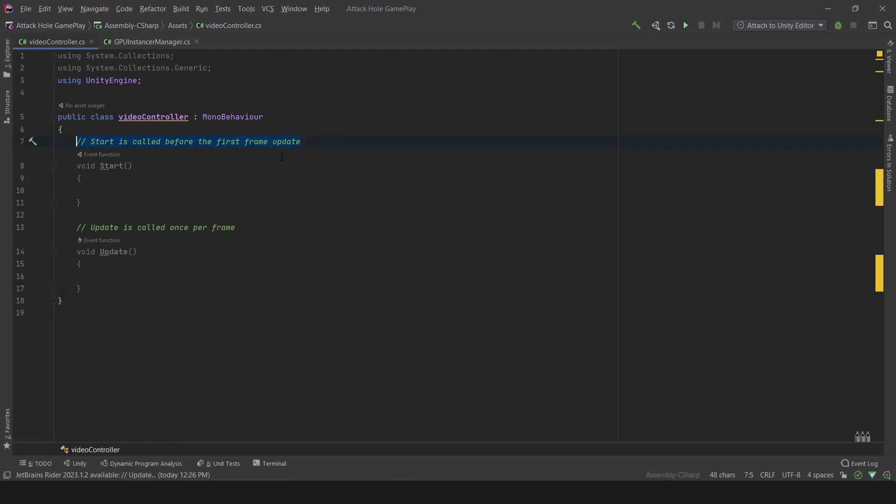
Store the VideoPlayer via GetComponent and Invoke a PlayVideo method two seconds after Start
type("private video")
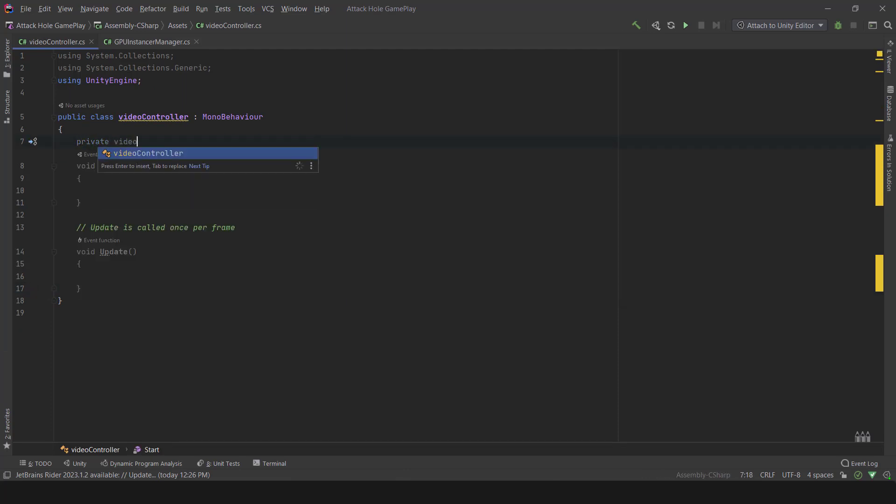
type("VideoPlayer _ve")
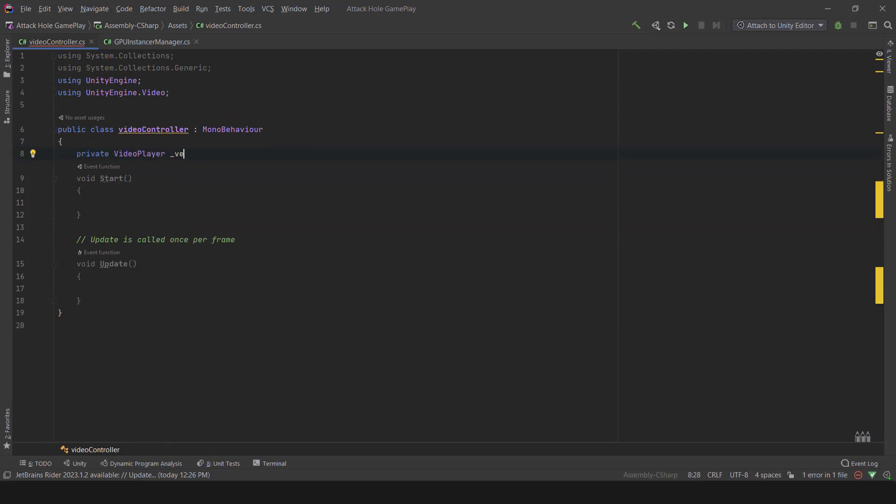
type("ideoPlayer;")
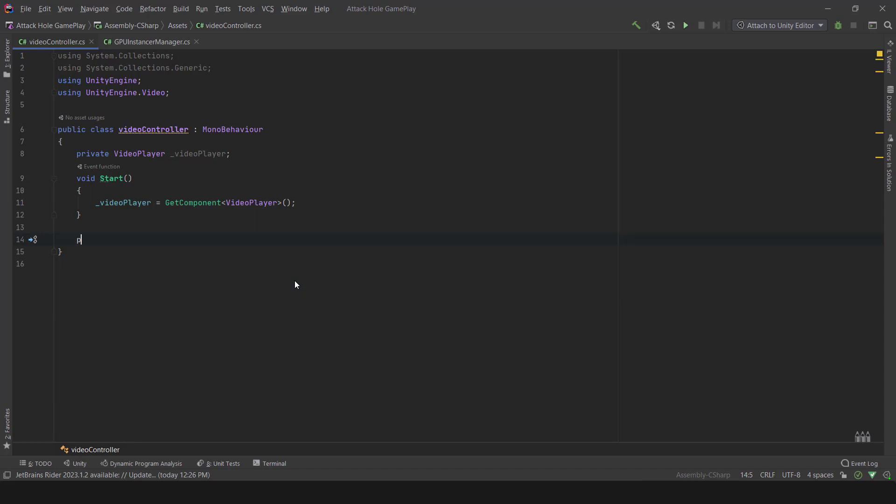
type("rivate void Play")
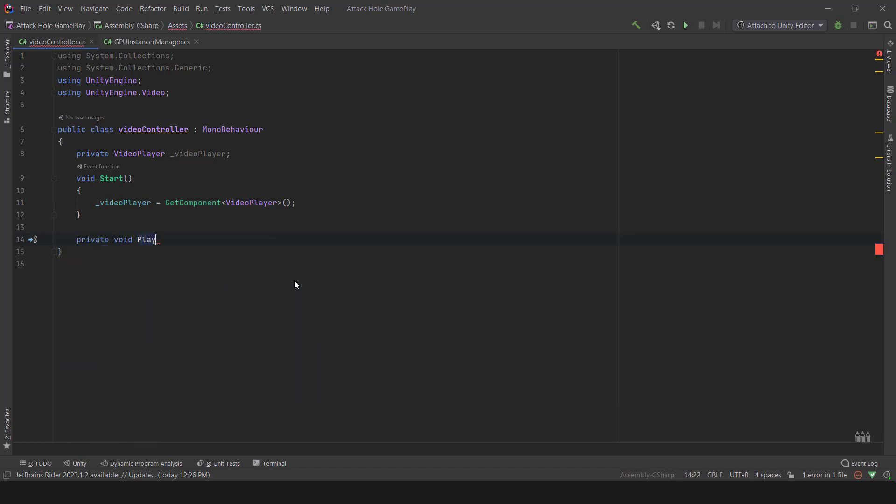
type("Video()")
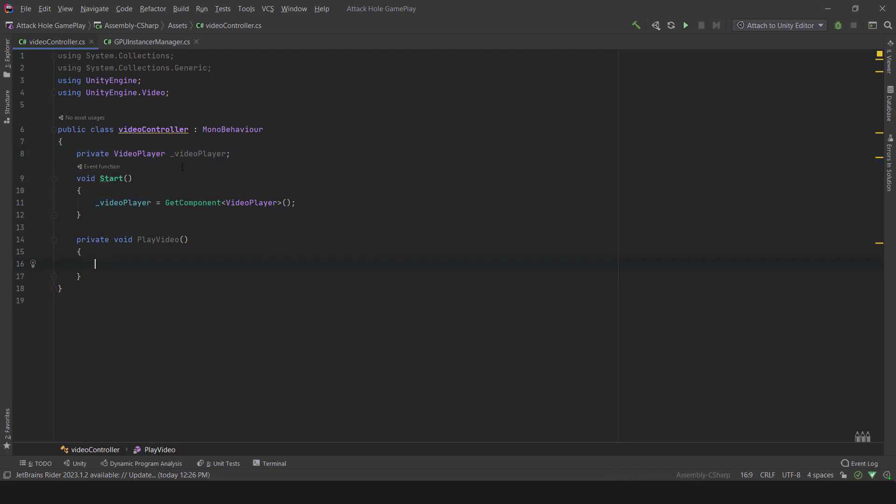
type("_videoPlayer.Play();")
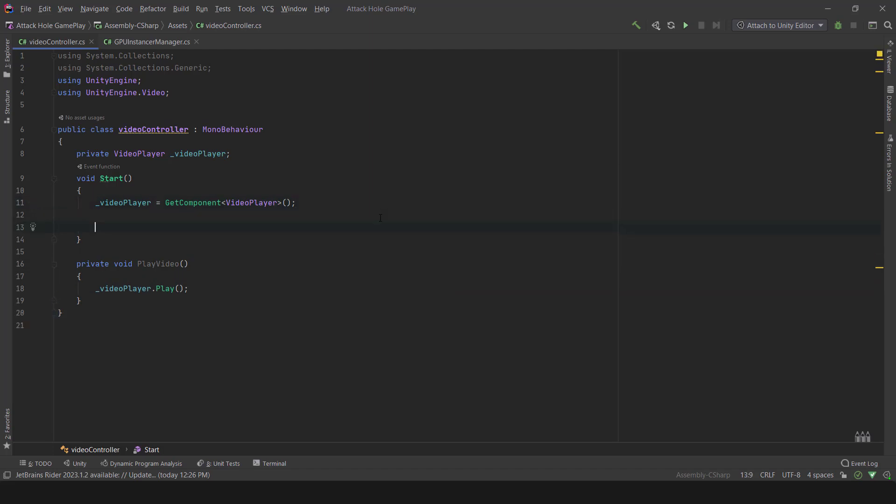
type("inv")
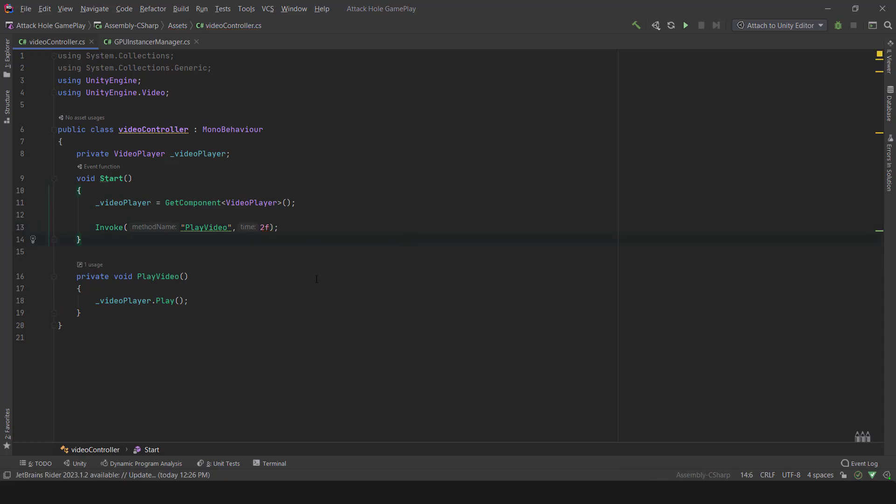
Declare serialized GameObject fields Frame and btn and begin a DOScale tween on Frame
left_click(229, 154)
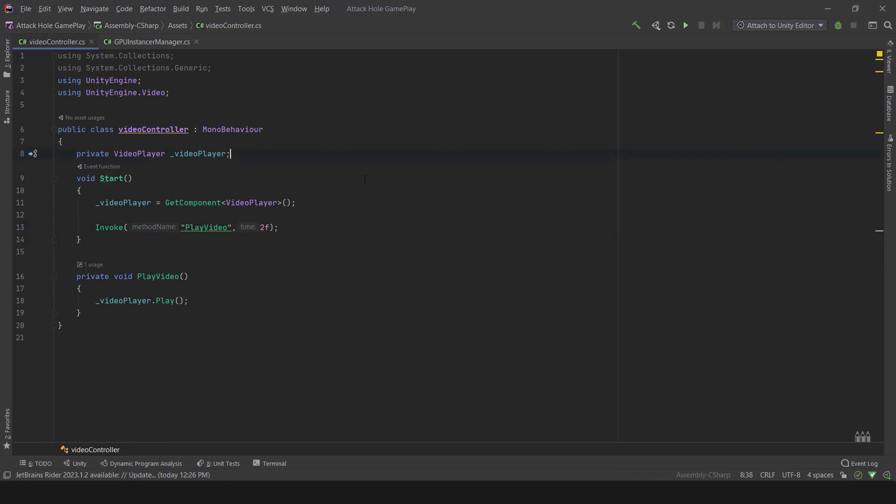
type("[SerializeField] private")
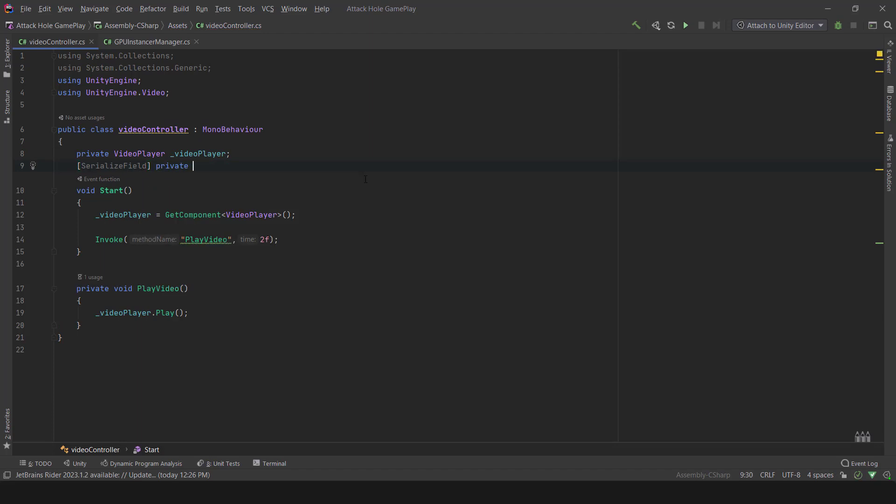
type("GameObject")
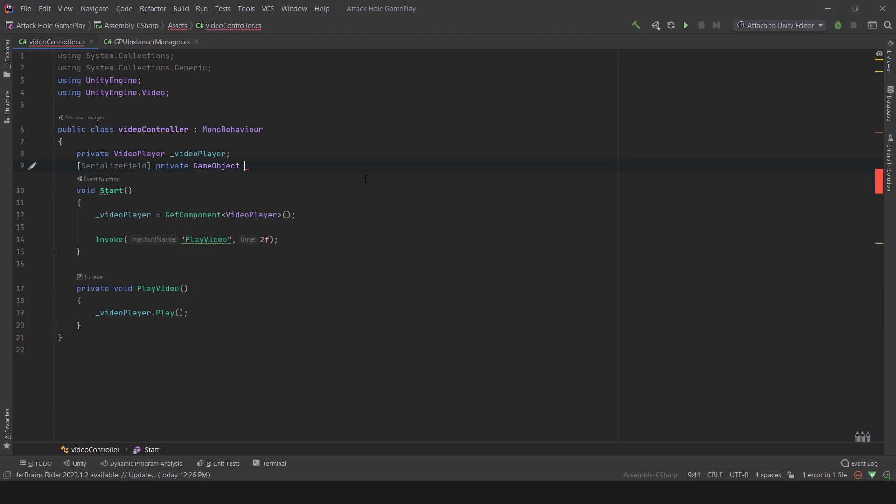
type("Frame,btn;")
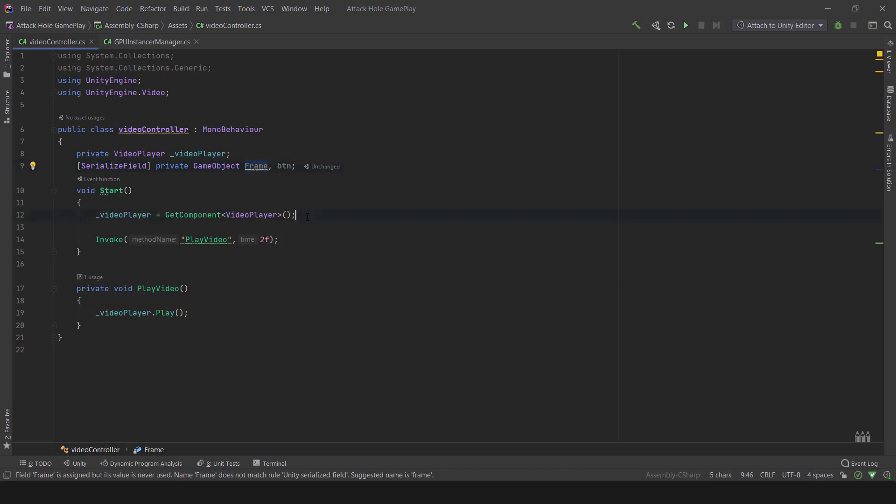
type("Frame.transform.dos")
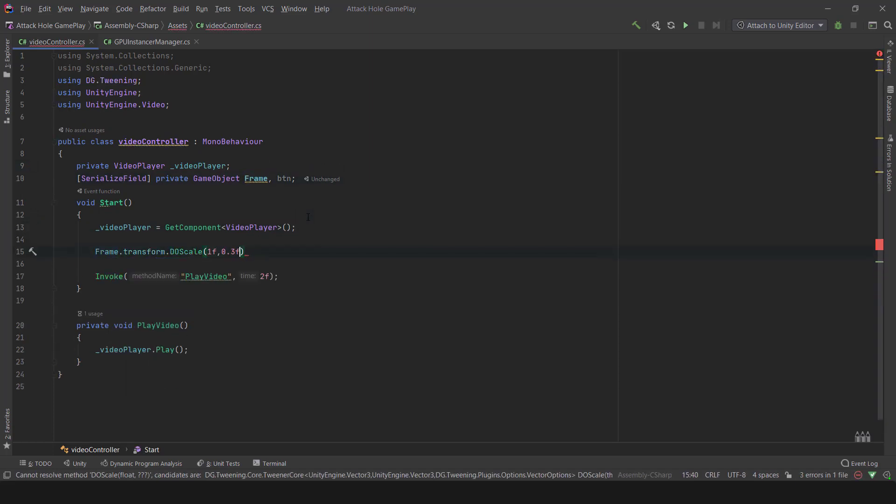
Ease the Frame and btn DOScale(1f, 0.3f) tweens with OutBack, delay btn by 1s, and save all files
type(".SetEase(ea")
type("btn.transform.DOScale(1f,")
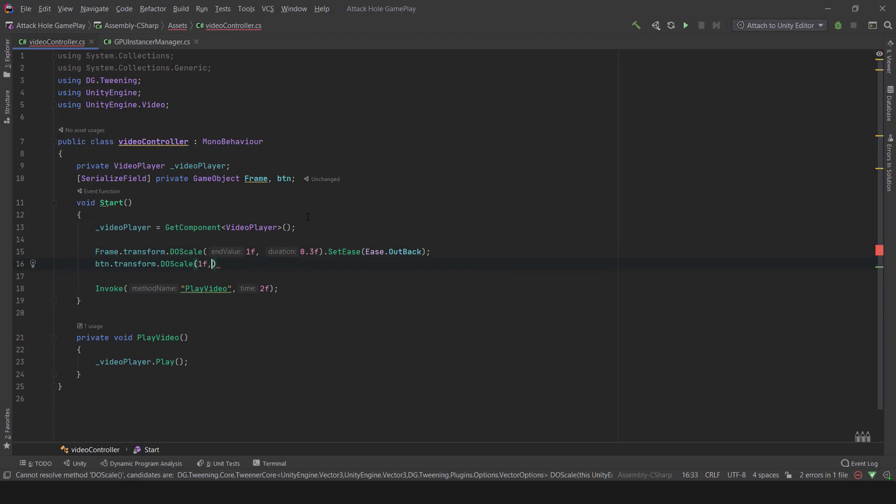
type(".se")
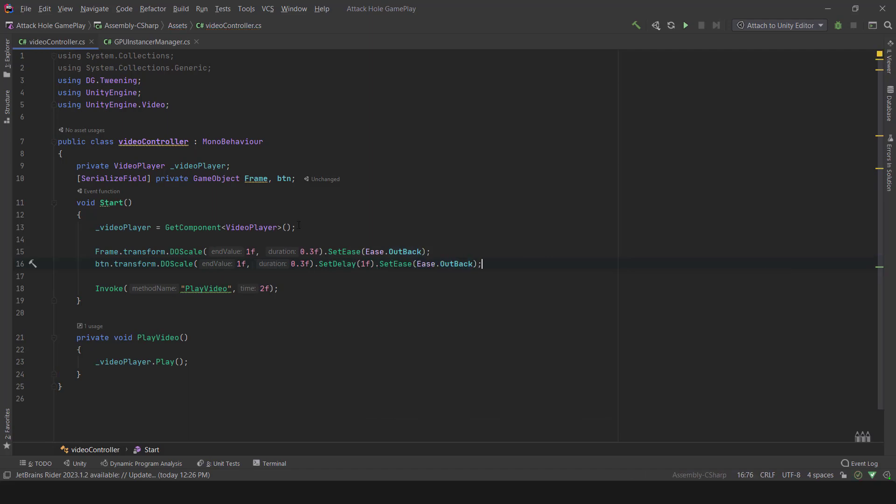
mouse_move(400, 320)
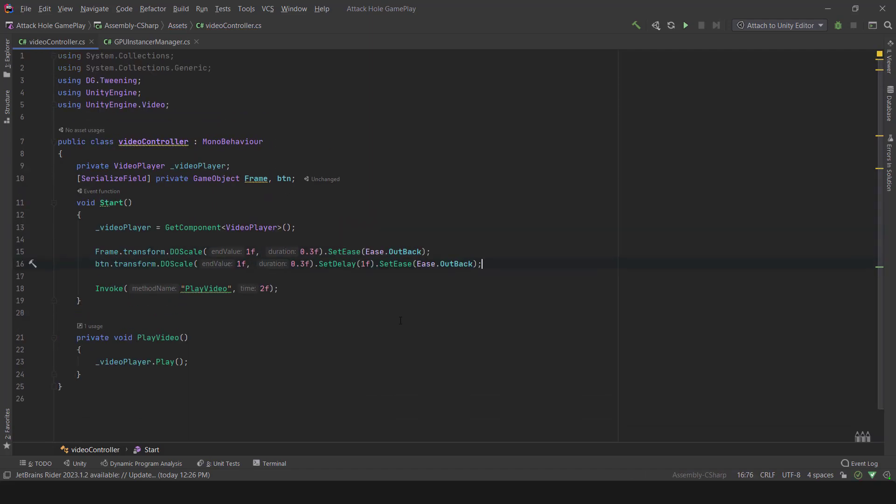
left_click(26, 8)
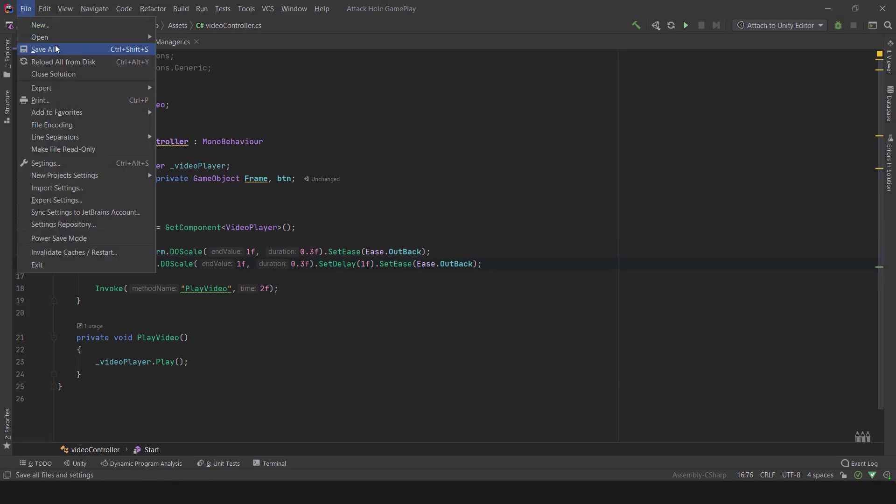
left_click(44, 49)
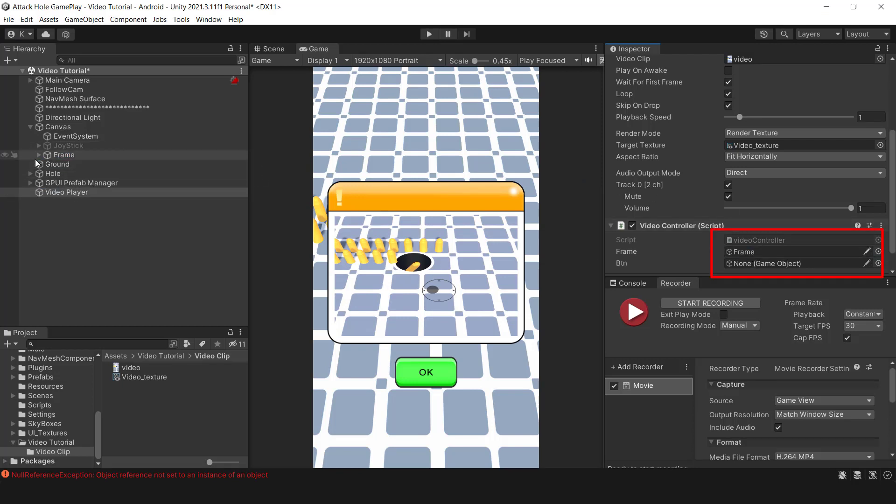
Assign Frame and OK to the controller, zero their scale, and run the game to see the pop-in
left_click(66, 211)
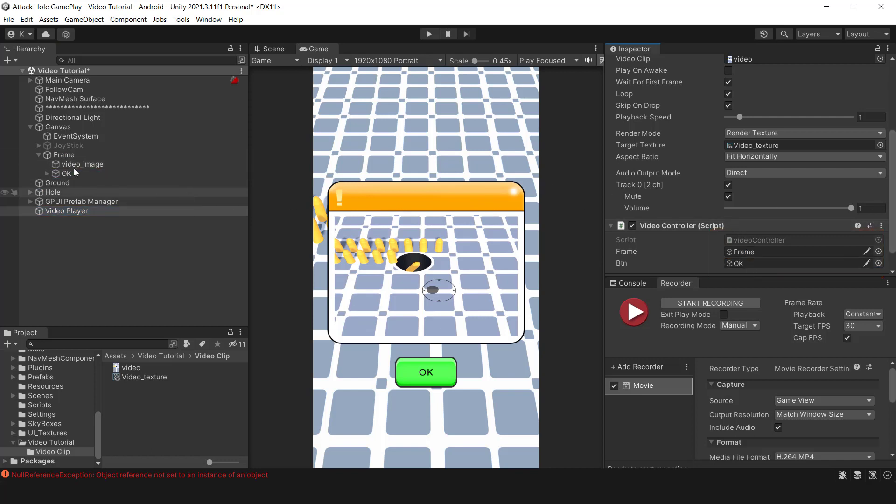
left_click(64, 154)
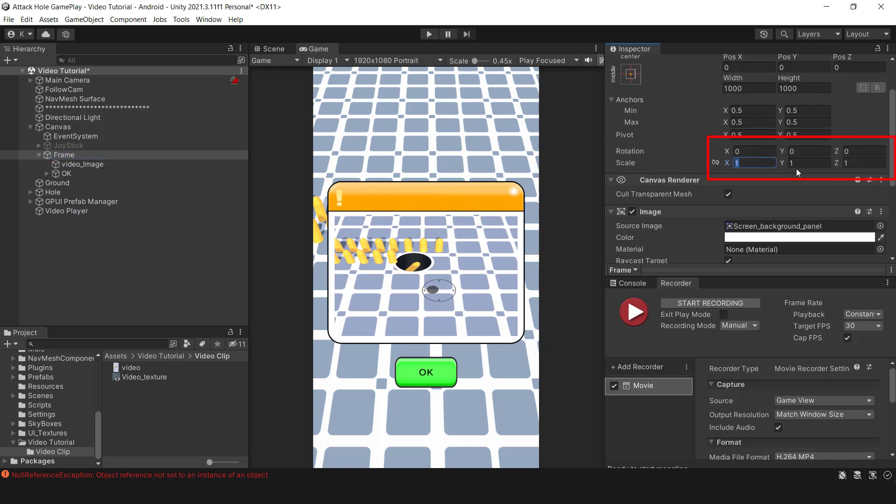
type("0")
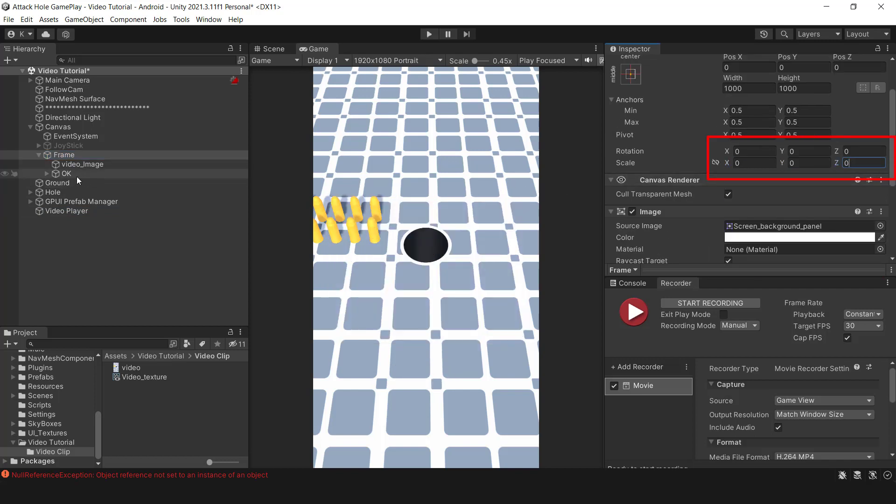
left_click(66, 173)
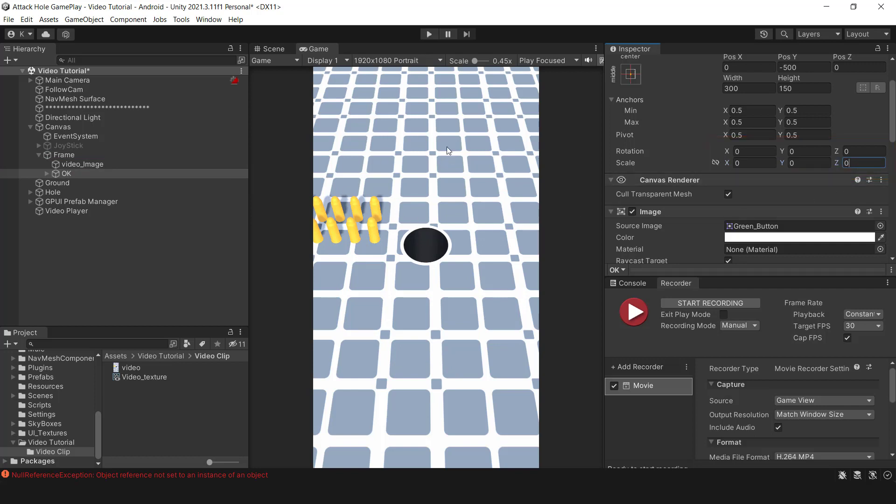
left_click(428, 34)
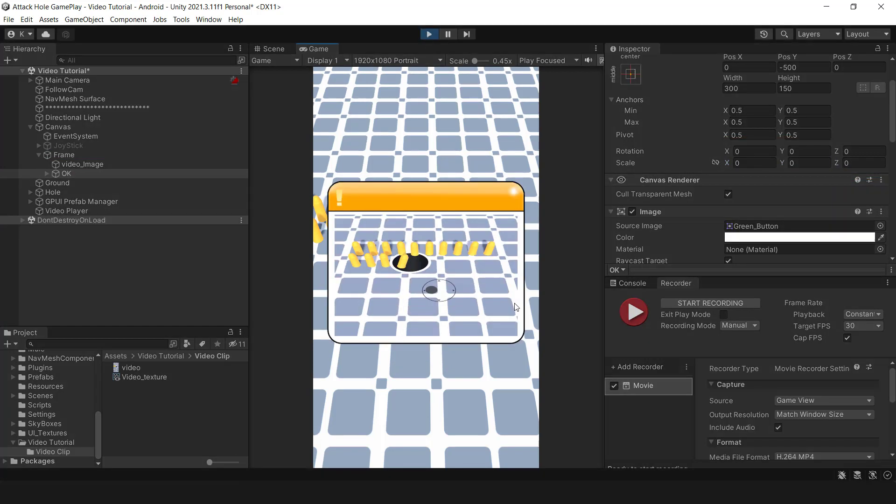